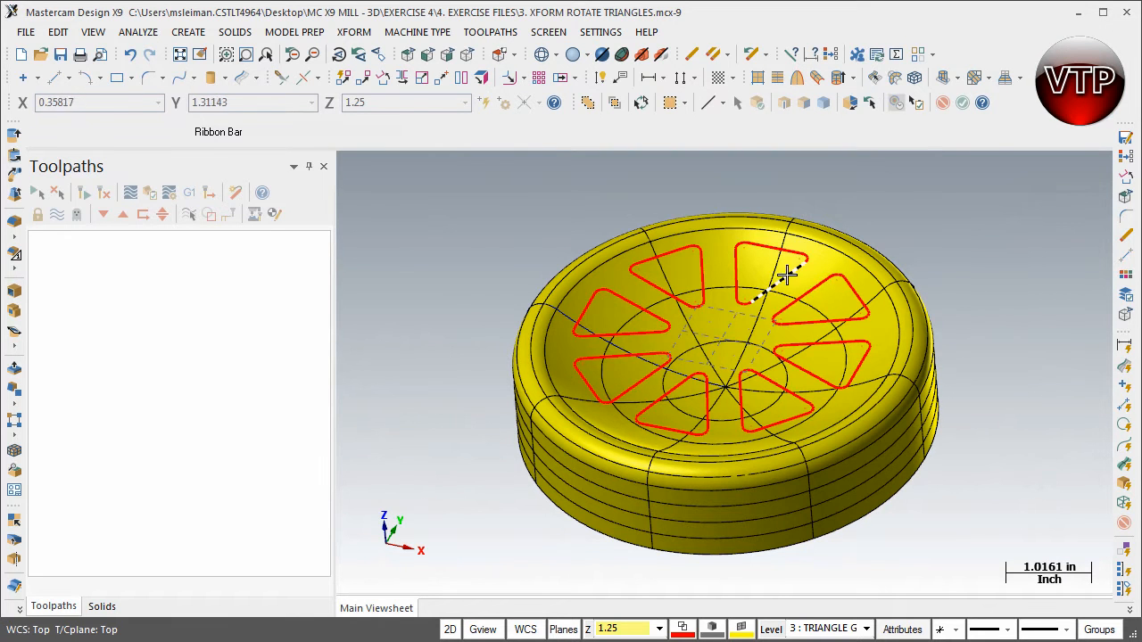
pyautogui.moveTo(774, 271)
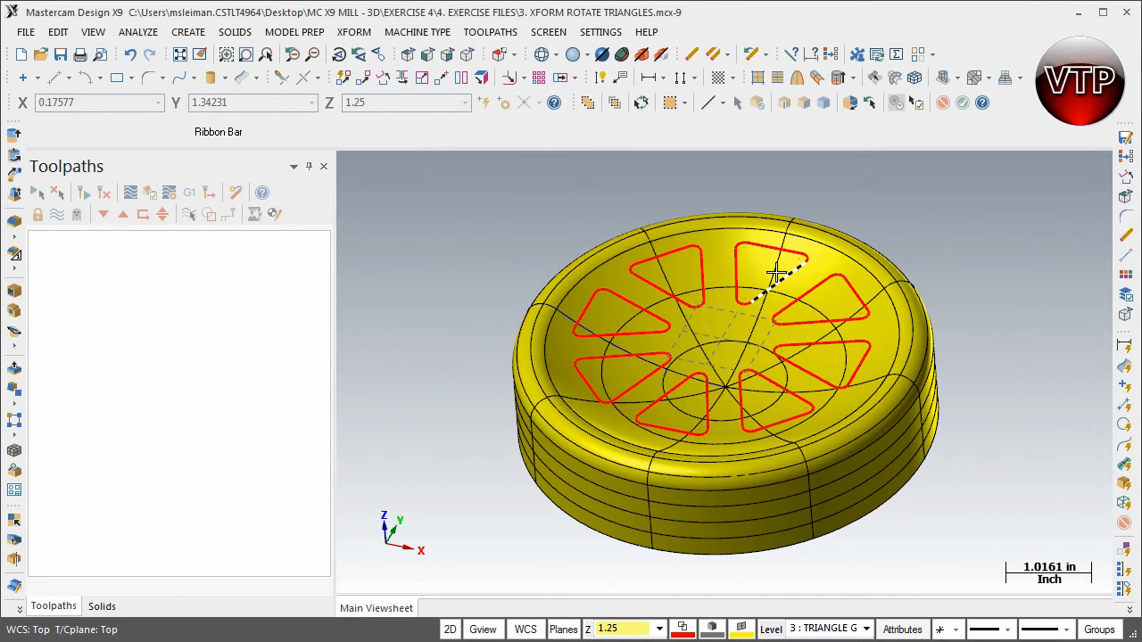
# Start Xform Project from the Xform Offset flyout to project the red triangle outlines.
pyautogui.moveTo(770, 271); pyautogui.dragTo(1006, 426)
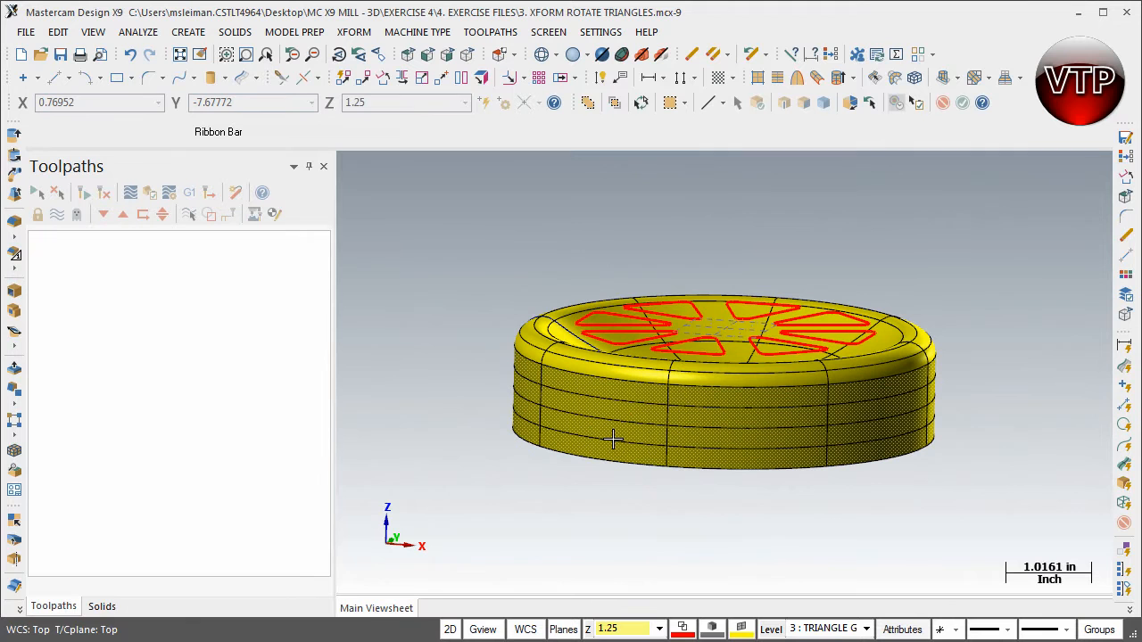
pyautogui.moveTo(696, 435)
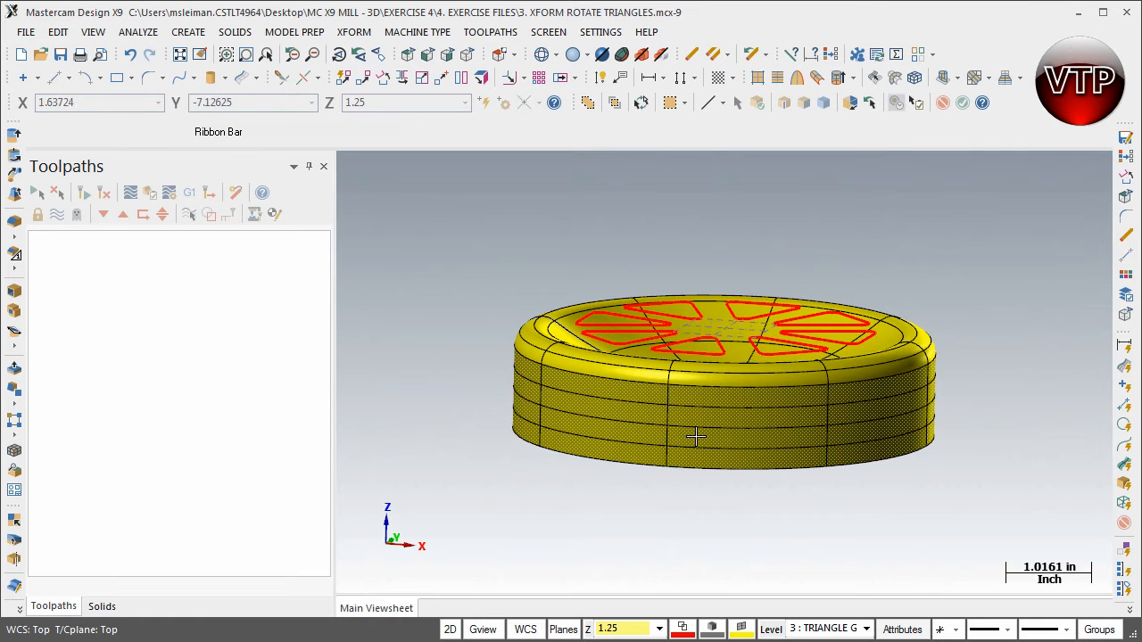
pyautogui.moveTo(722, 409)
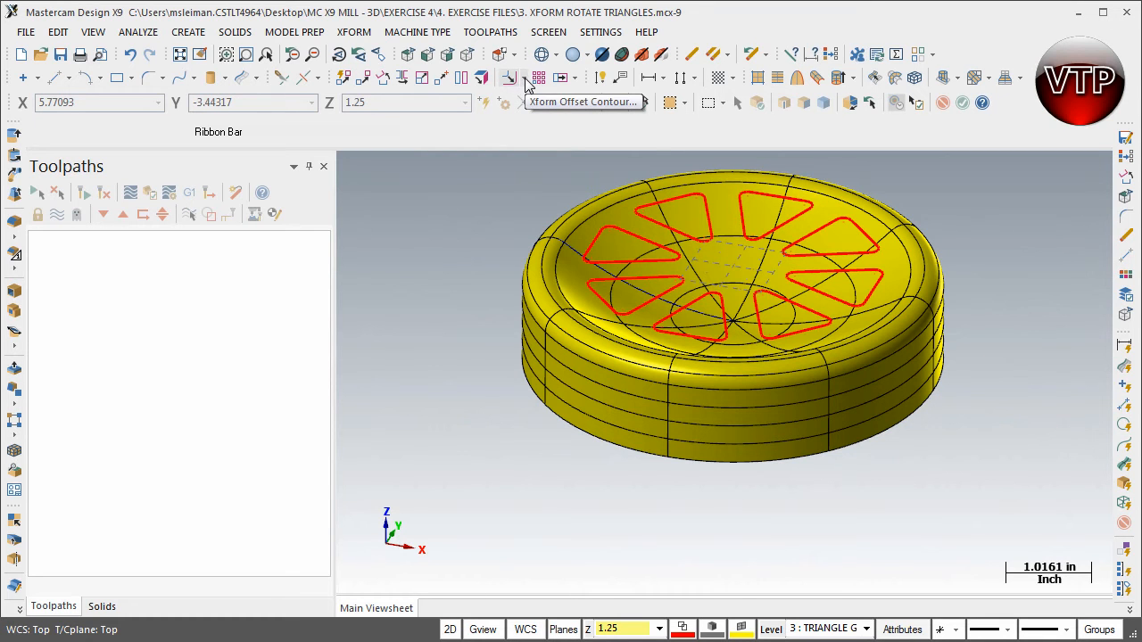
pyautogui.click(510, 79)
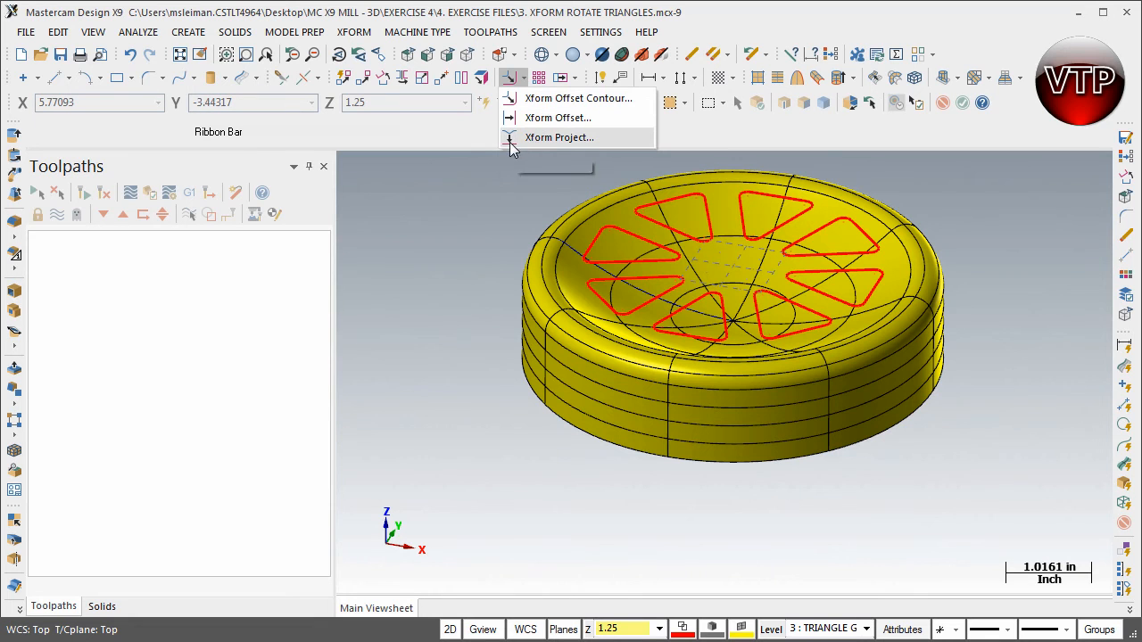
pyautogui.moveTo(571, 143)
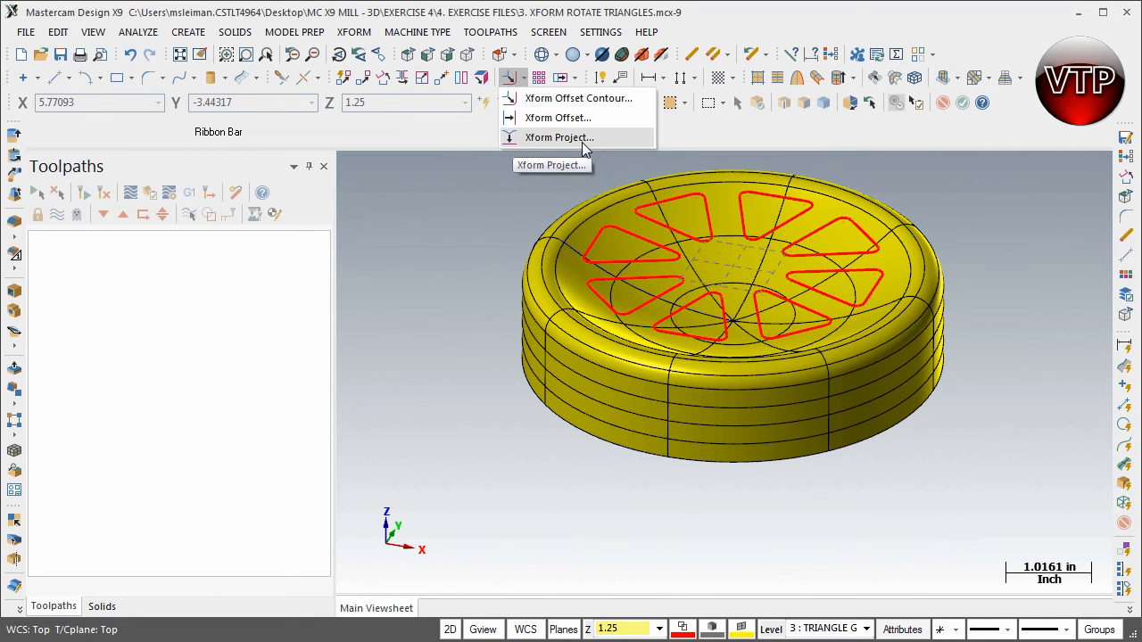
pyautogui.click(561, 135)
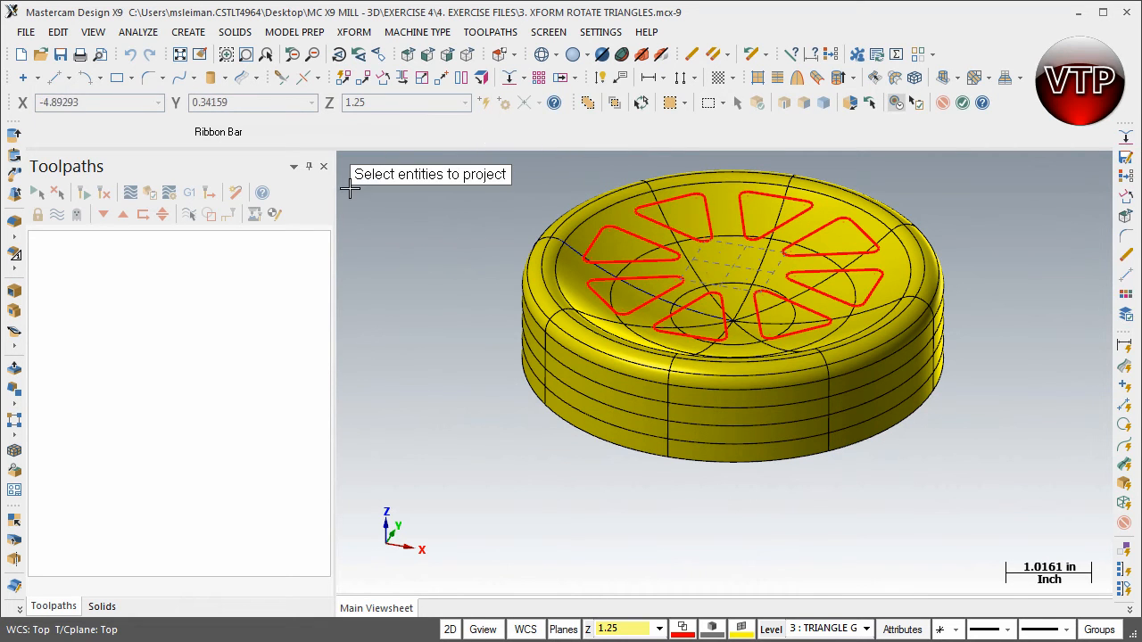
pyautogui.moveTo(489, 184)
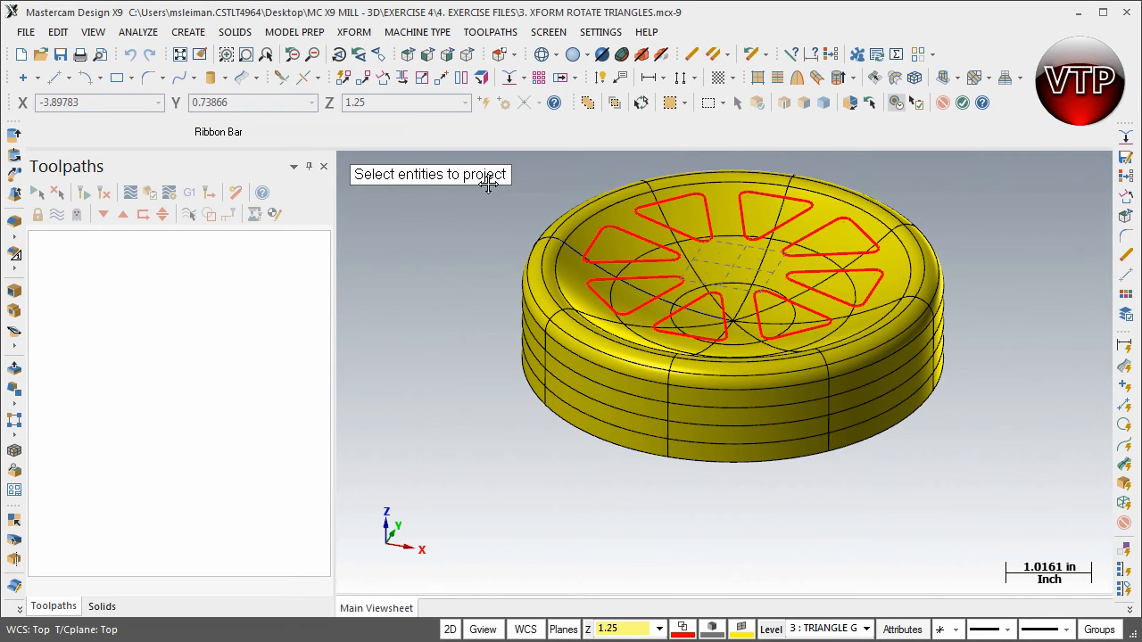
pyautogui.moveTo(682, 175)
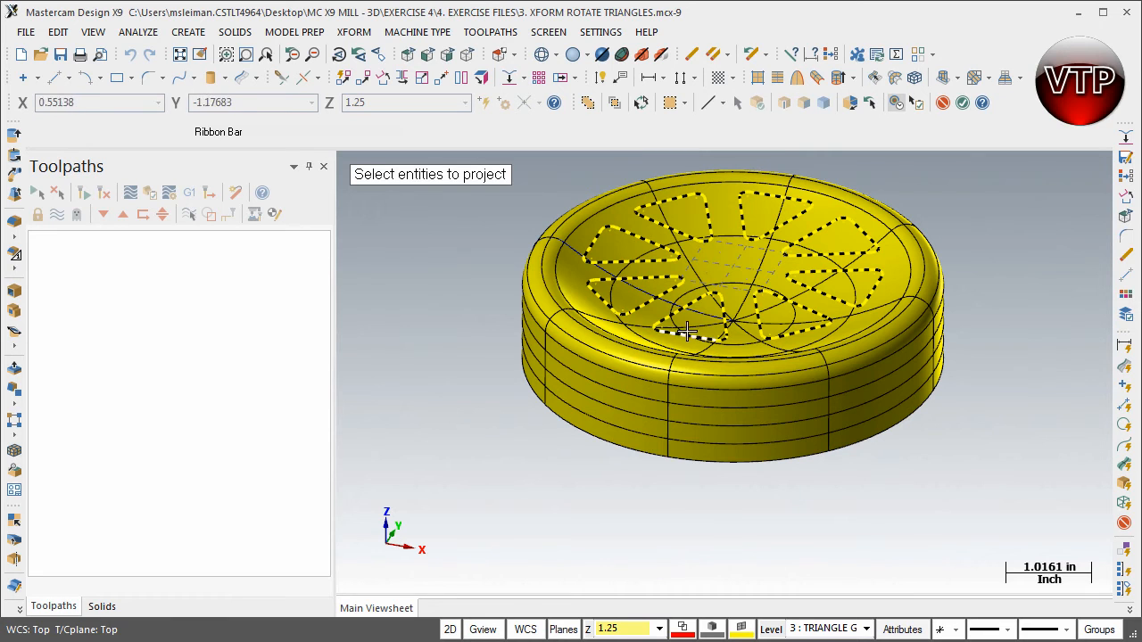
pyautogui.moveTo(682, 346)
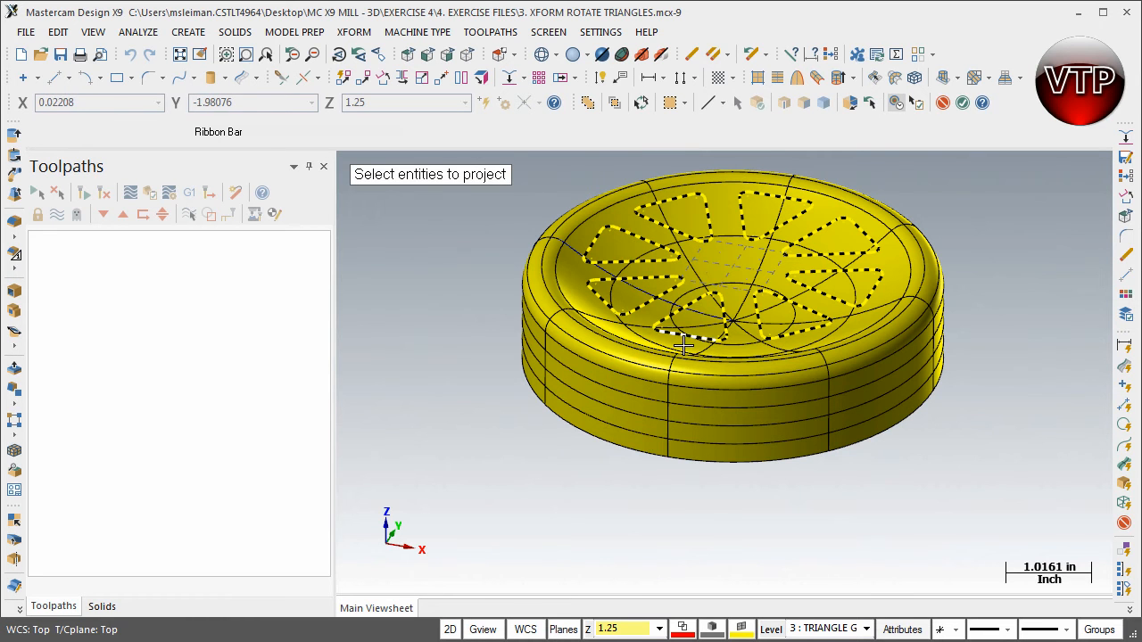
pyautogui.moveTo(514, 261)
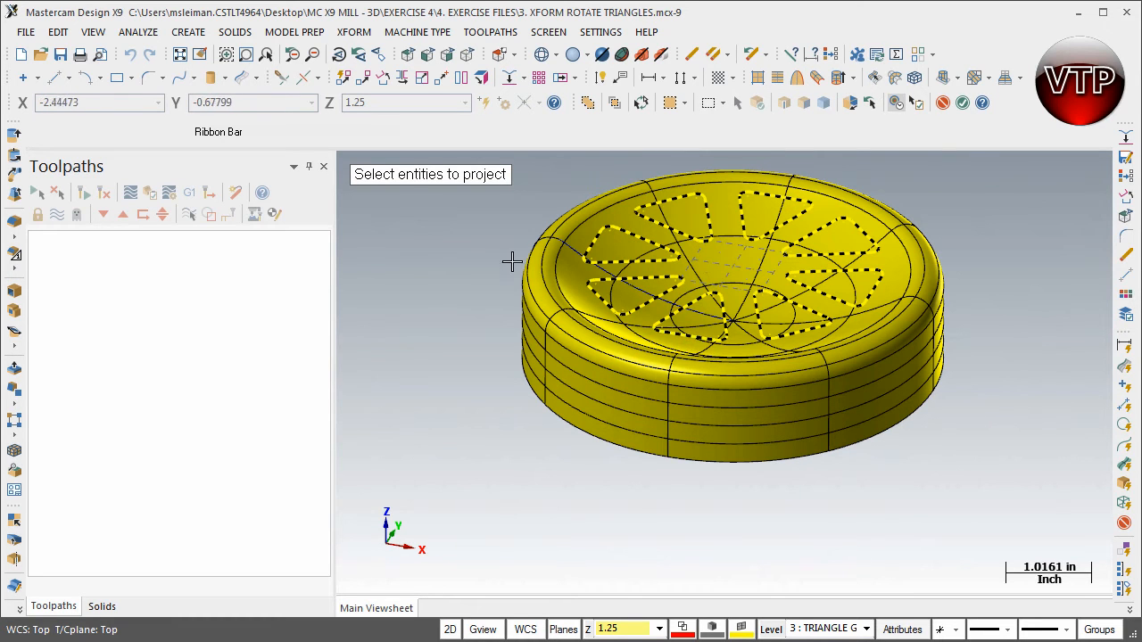
# Back out of the selection and toggle level 1 visibility in the Level Manager.
pyautogui.click(639, 318)
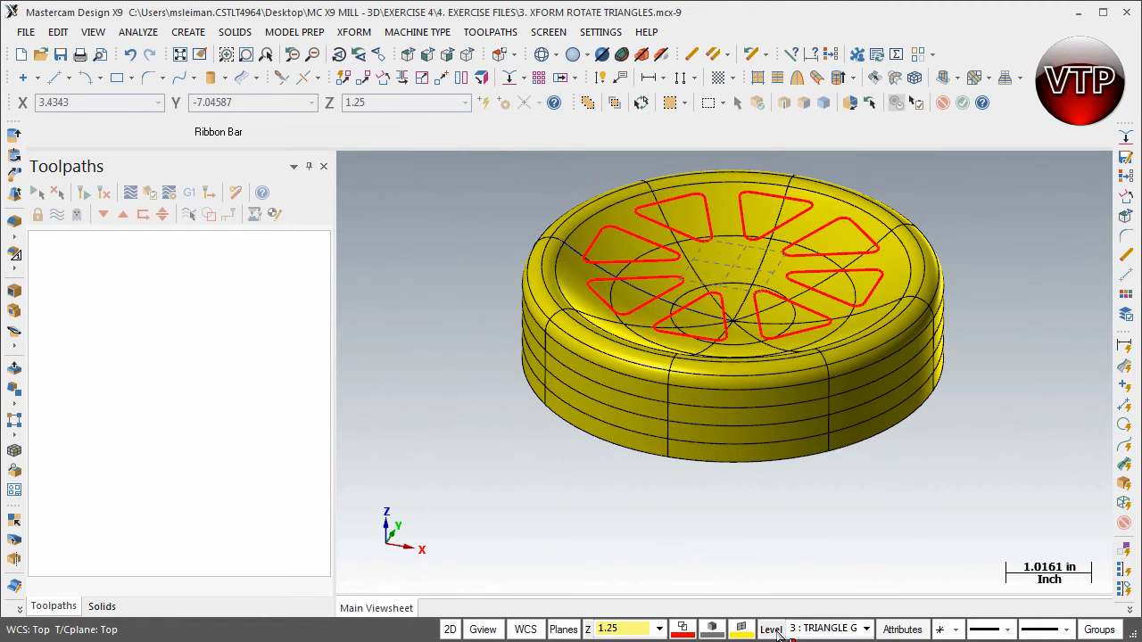
pyautogui.click(771, 628)
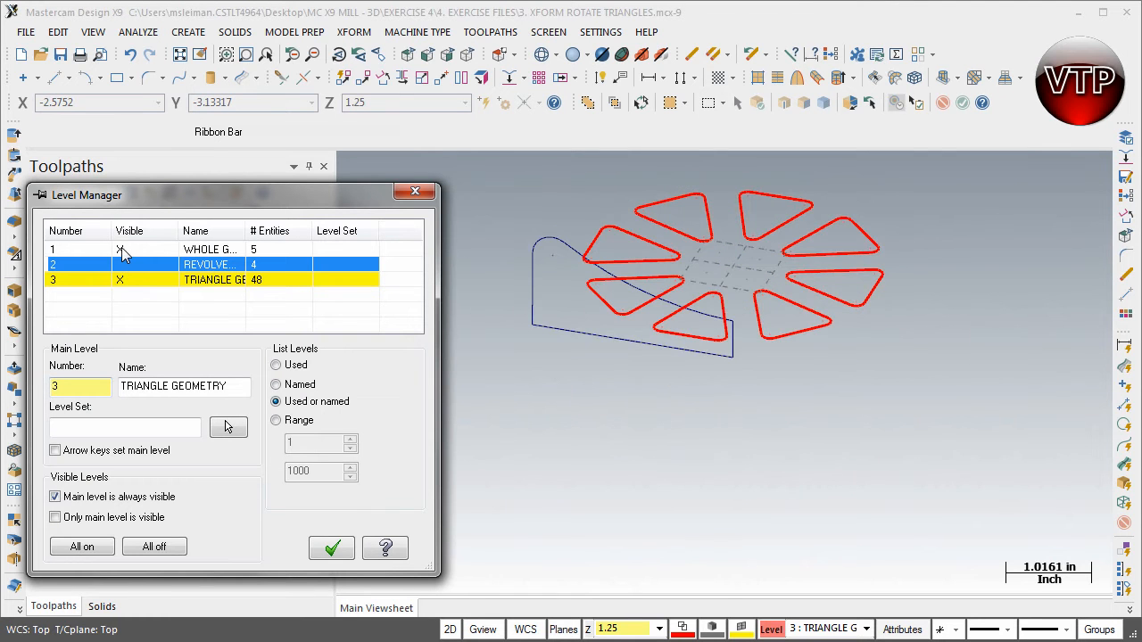
pyautogui.click(143, 264)
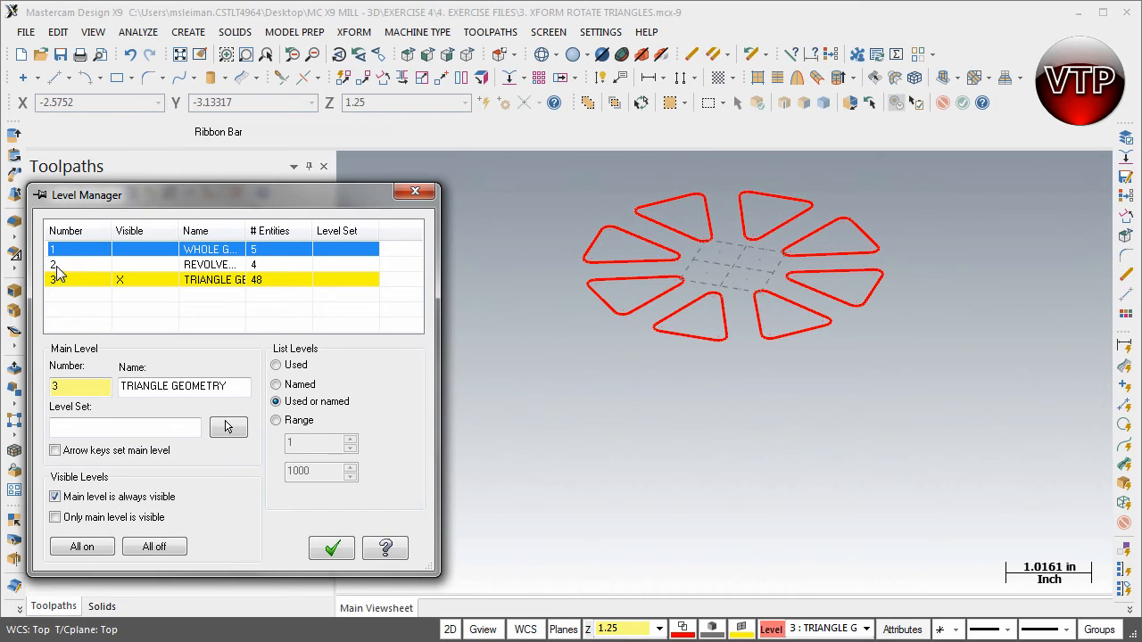
pyautogui.moveTo(129, 293)
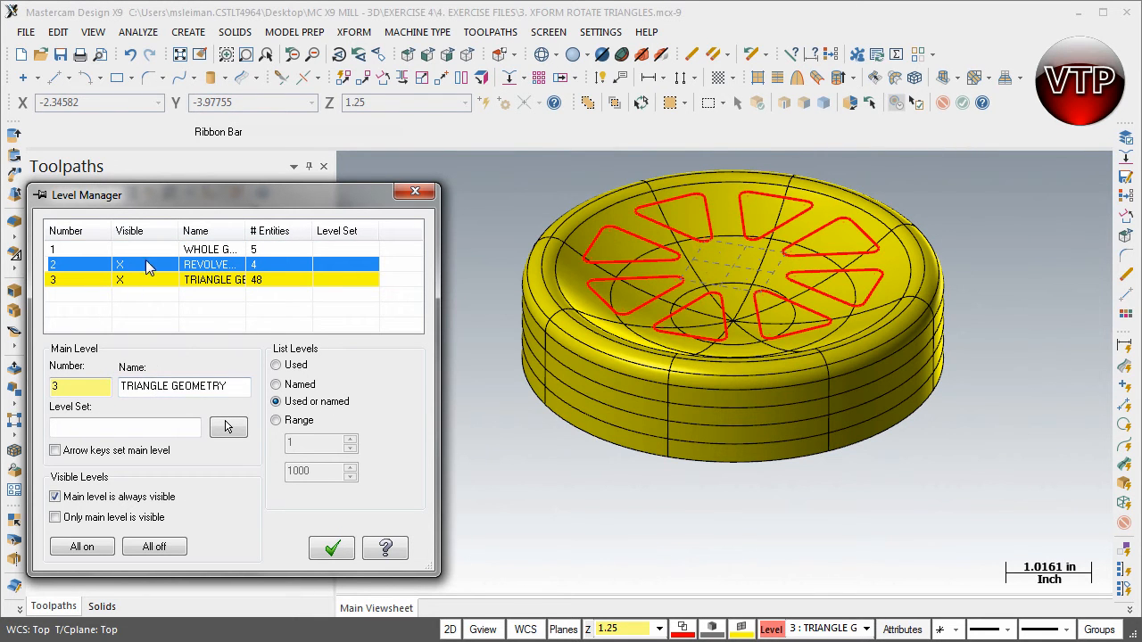
pyautogui.moveTo(235, 260)
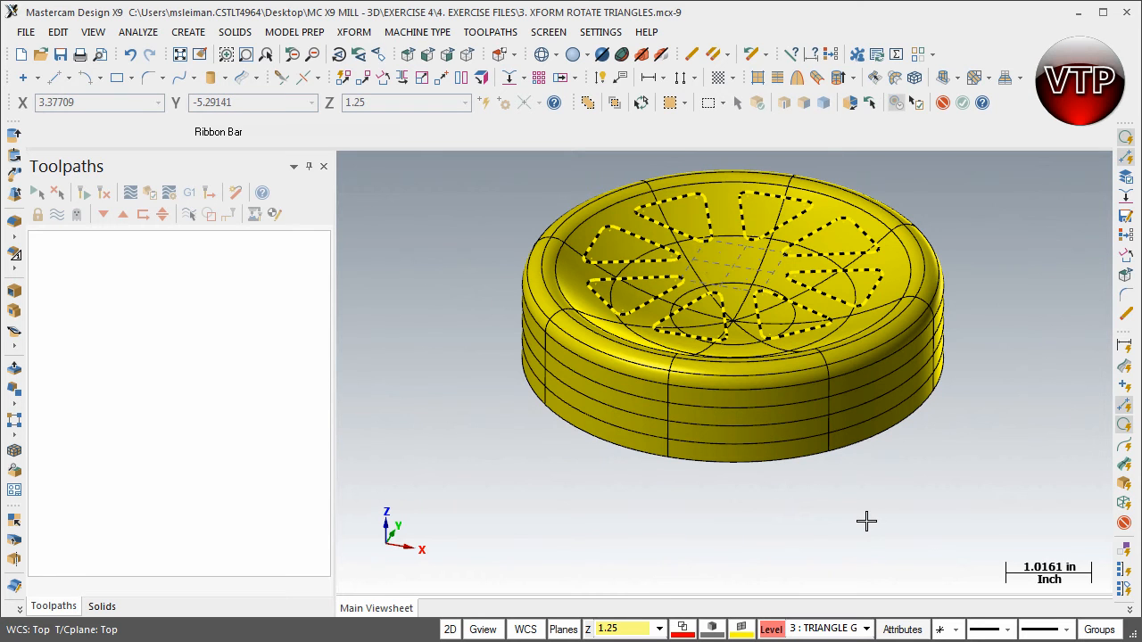
pyautogui.moveTo(867, 517)
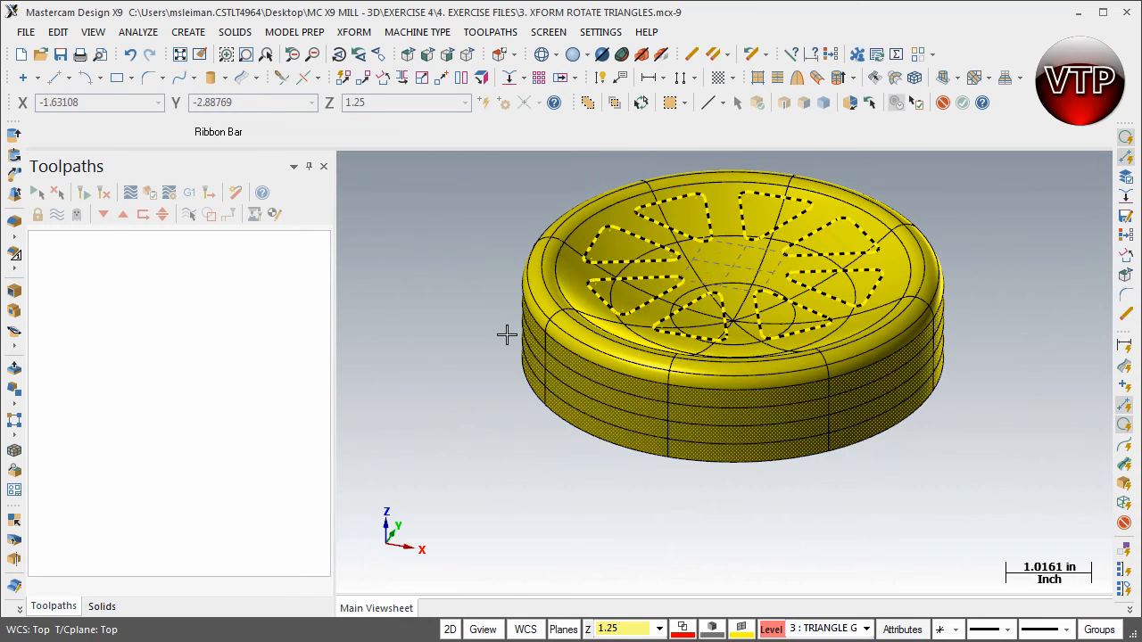
pyautogui.moveTo(510, 79)
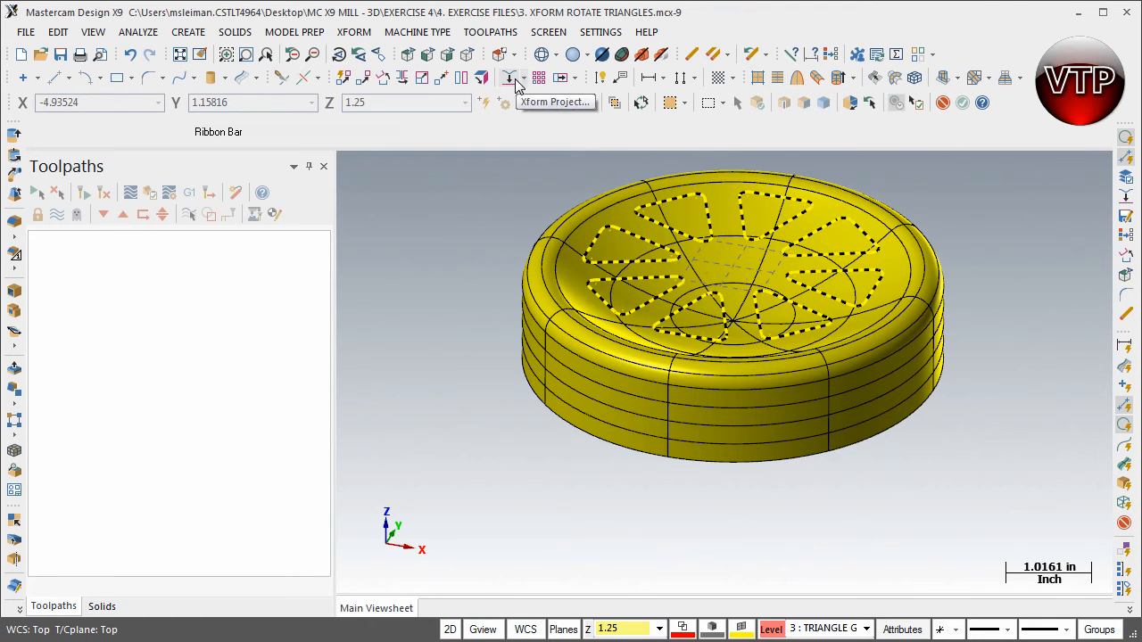
pyautogui.moveTo(511, 78)
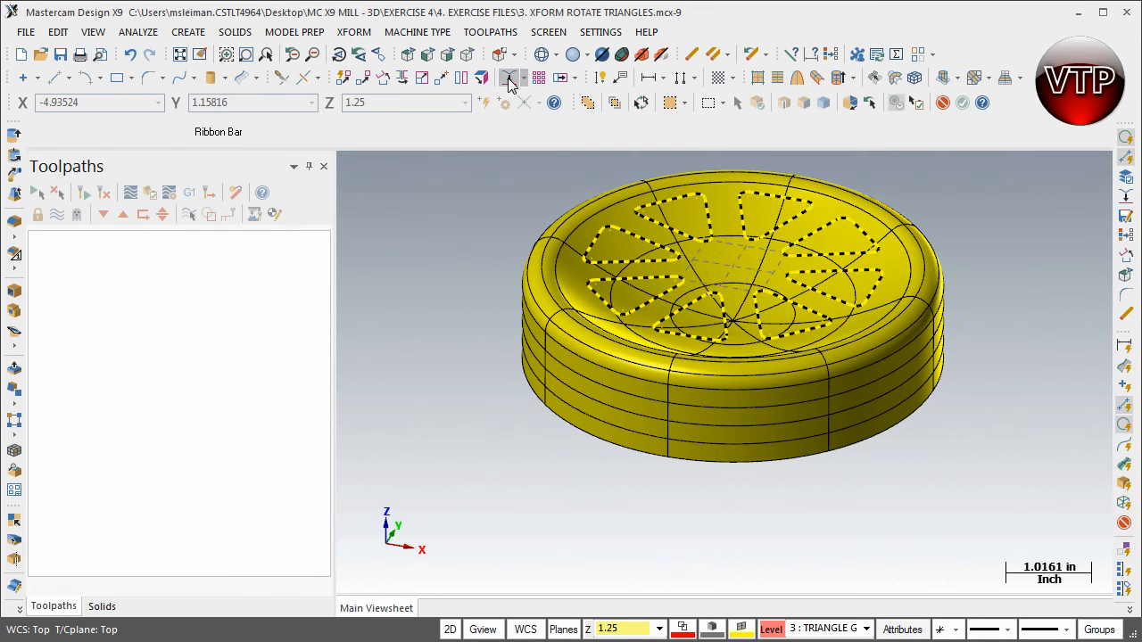
# Set the Project dialog to Copy with a Project to depth of 0.25 in place of 1.25.
pyautogui.click(510, 78)
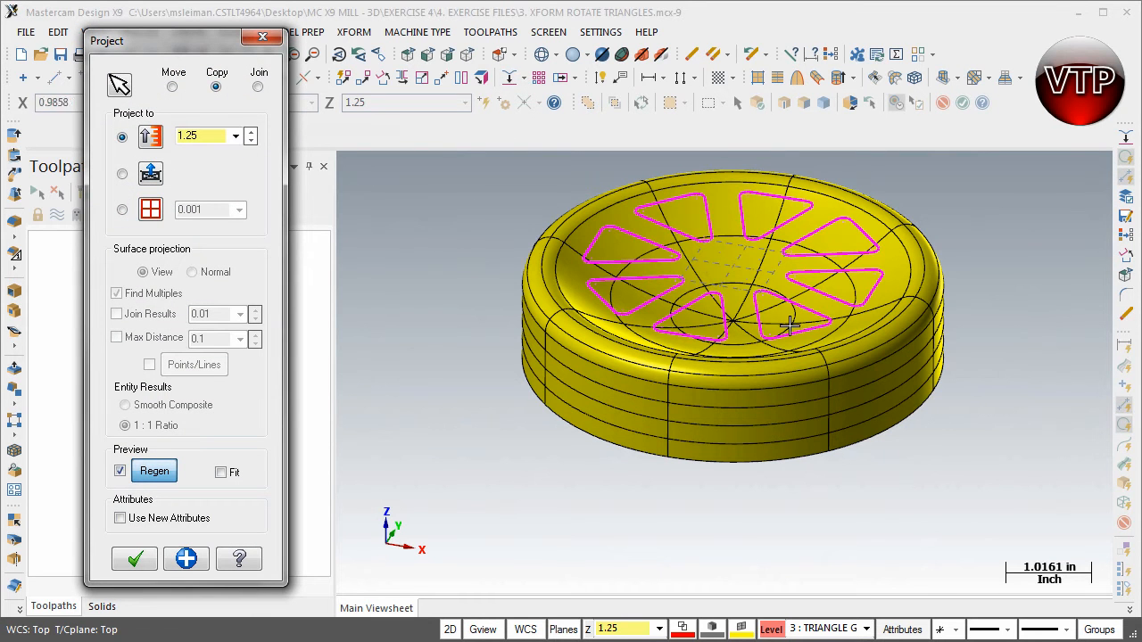
pyautogui.moveTo(528, 318)
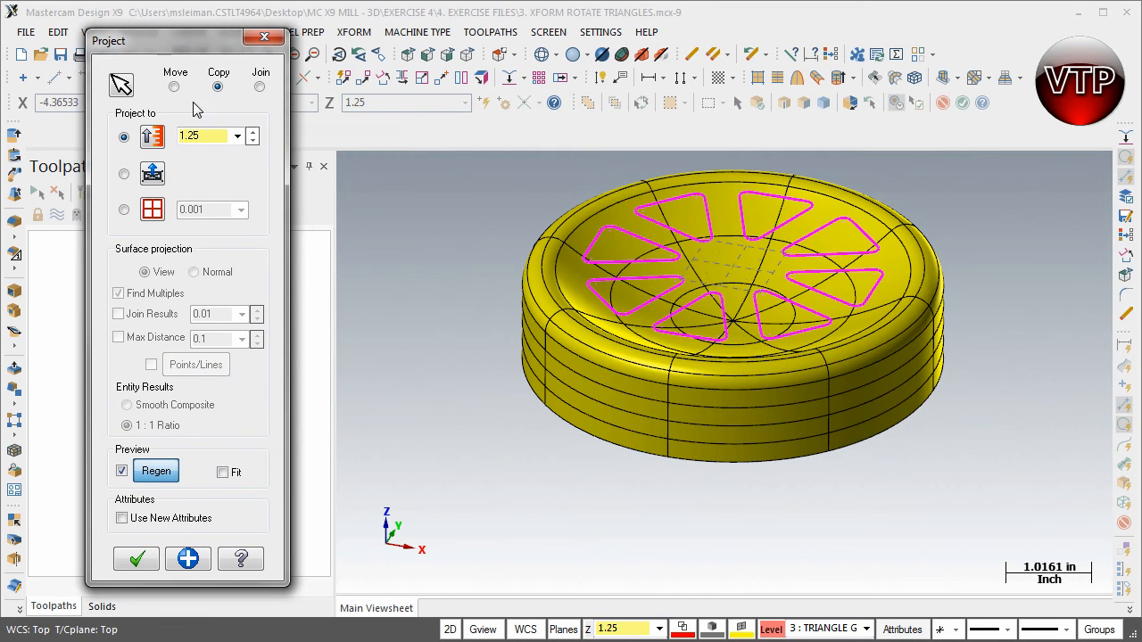
pyautogui.moveTo(218, 85)
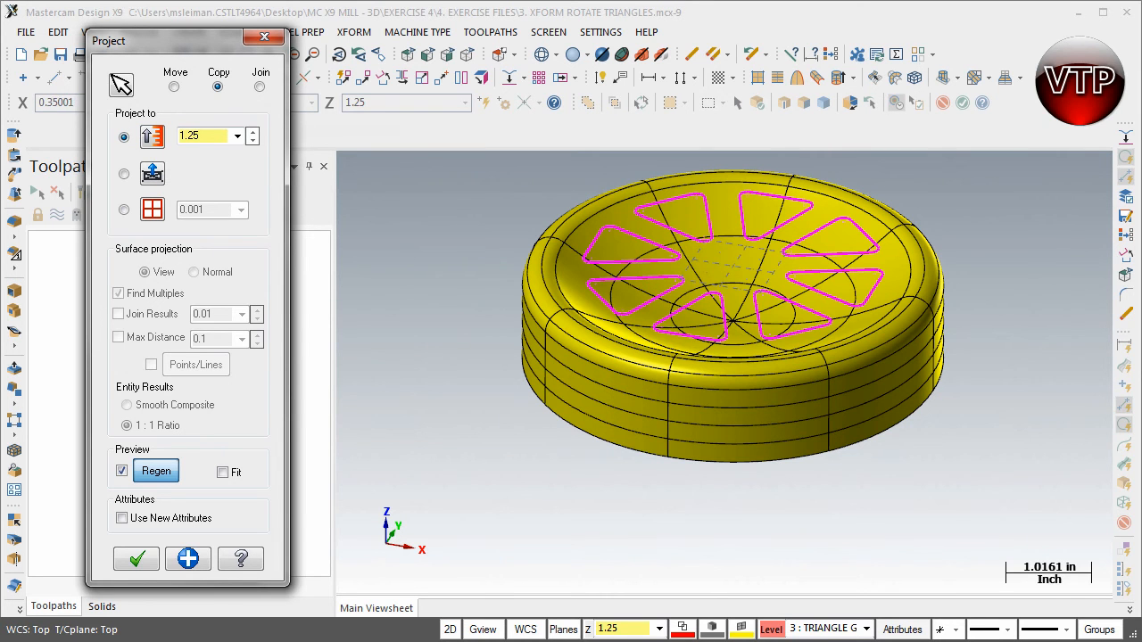
pyautogui.moveTo(753, 462)
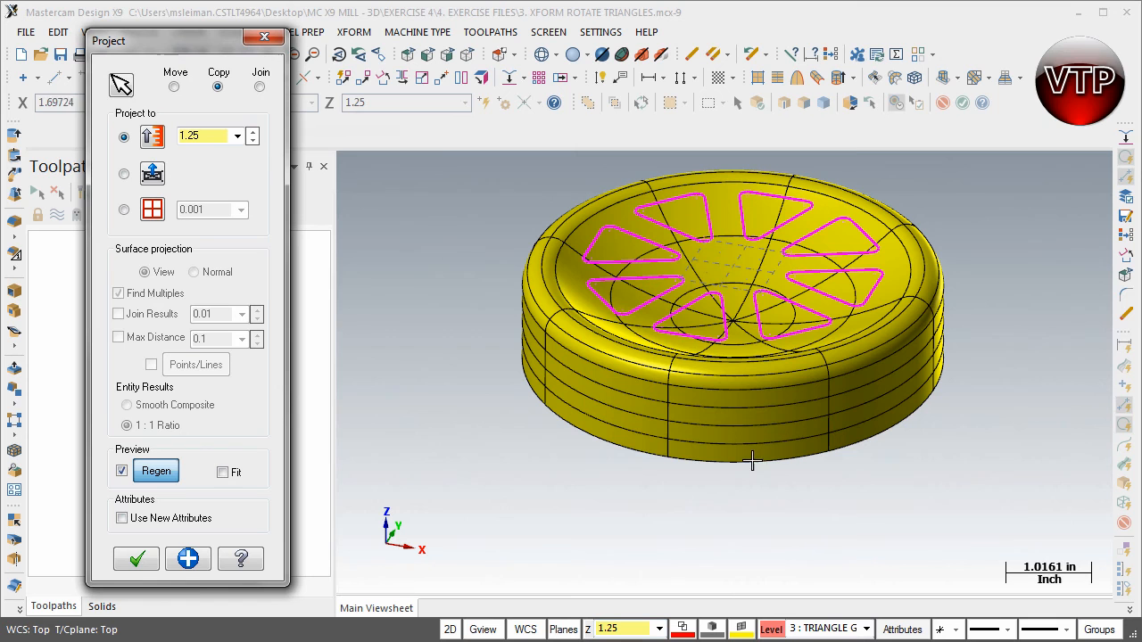
pyautogui.click(205, 136)
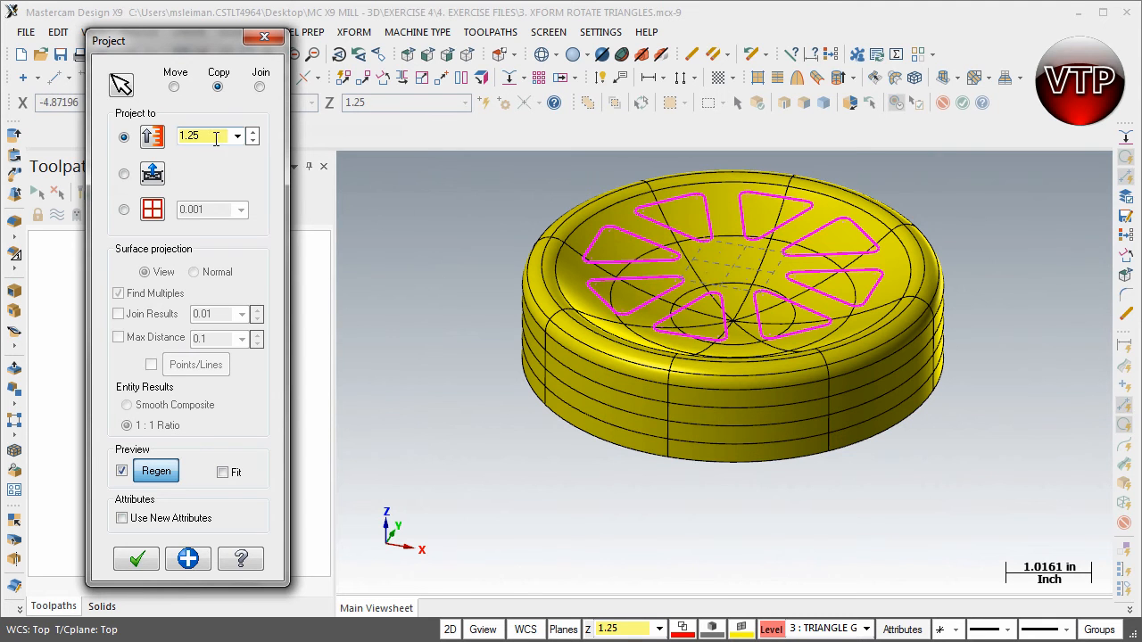
pyautogui.tripleClick(205, 136)
pyautogui.write('0.25')
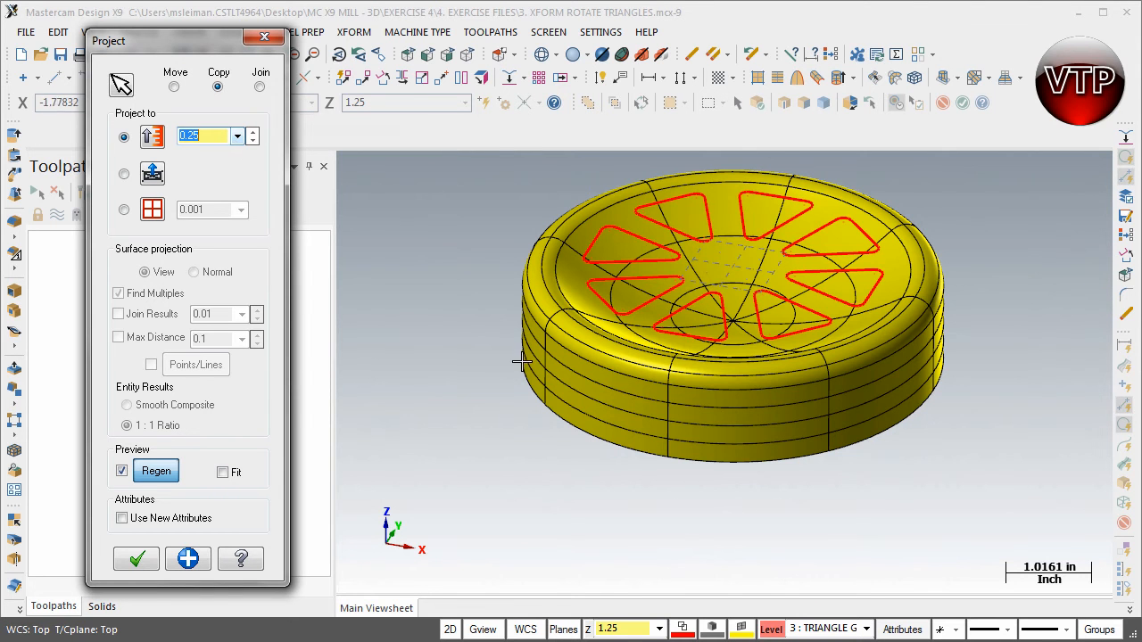
pyautogui.moveTo(728, 434)
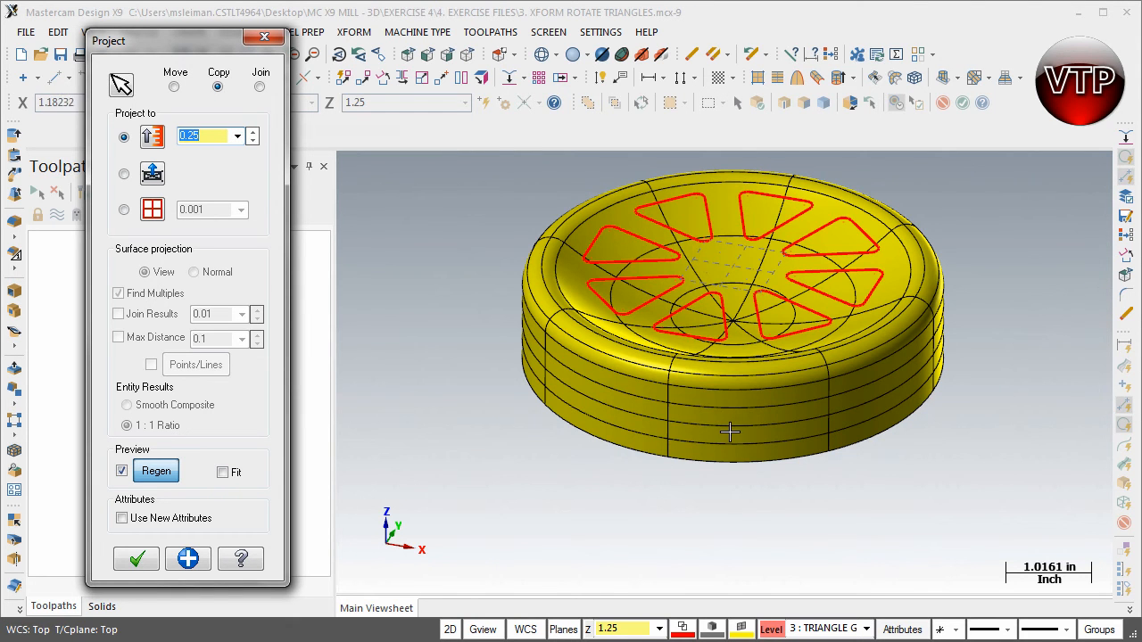
pyautogui.moveTo(604, 53)
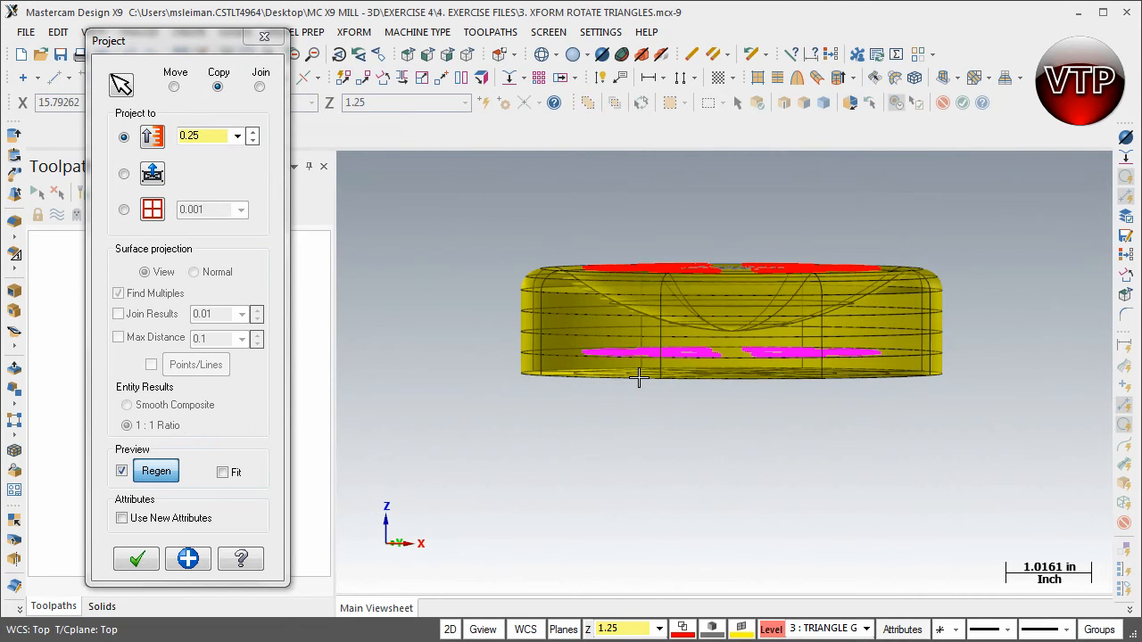
pyautogui.moveTo(253, 171)
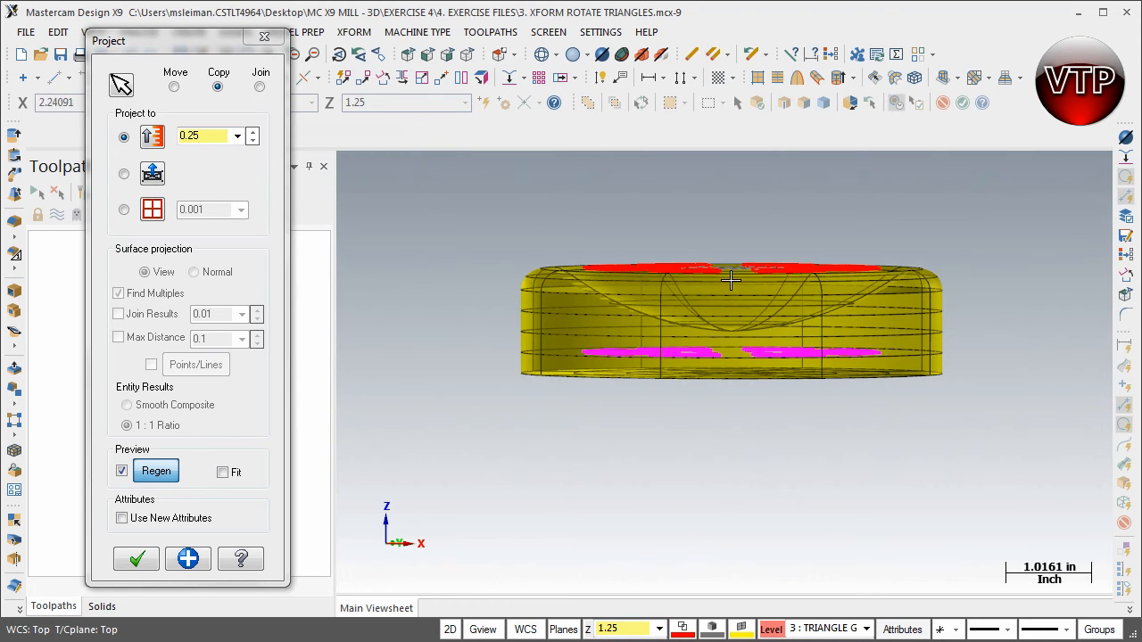
pyautogui.moveTo(731, 266)
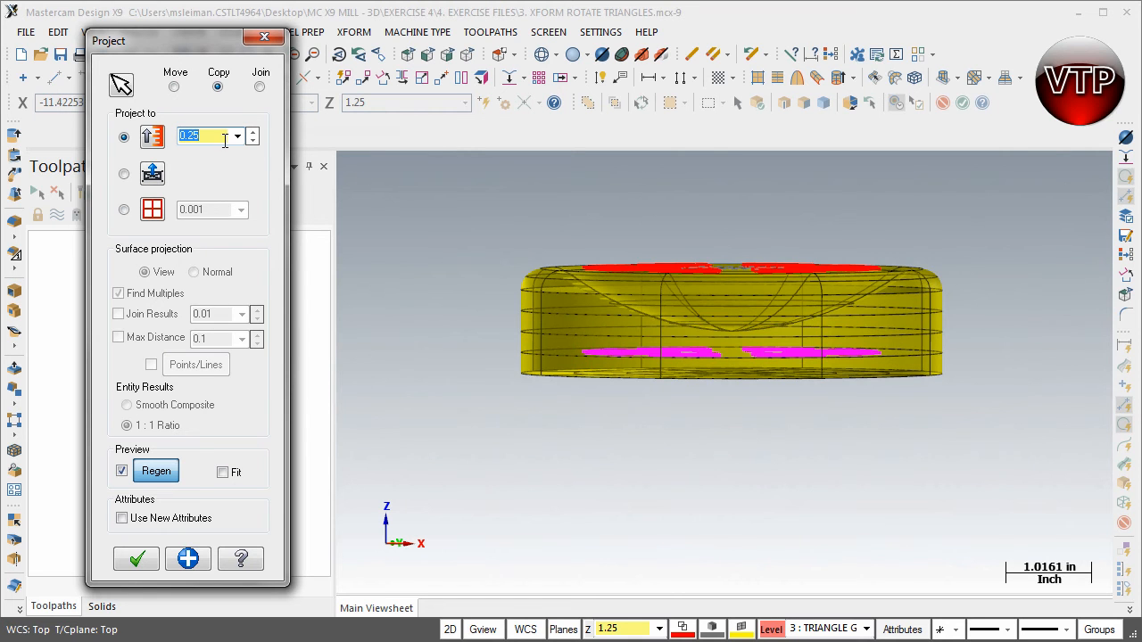
pyautogui.click(136, 560)
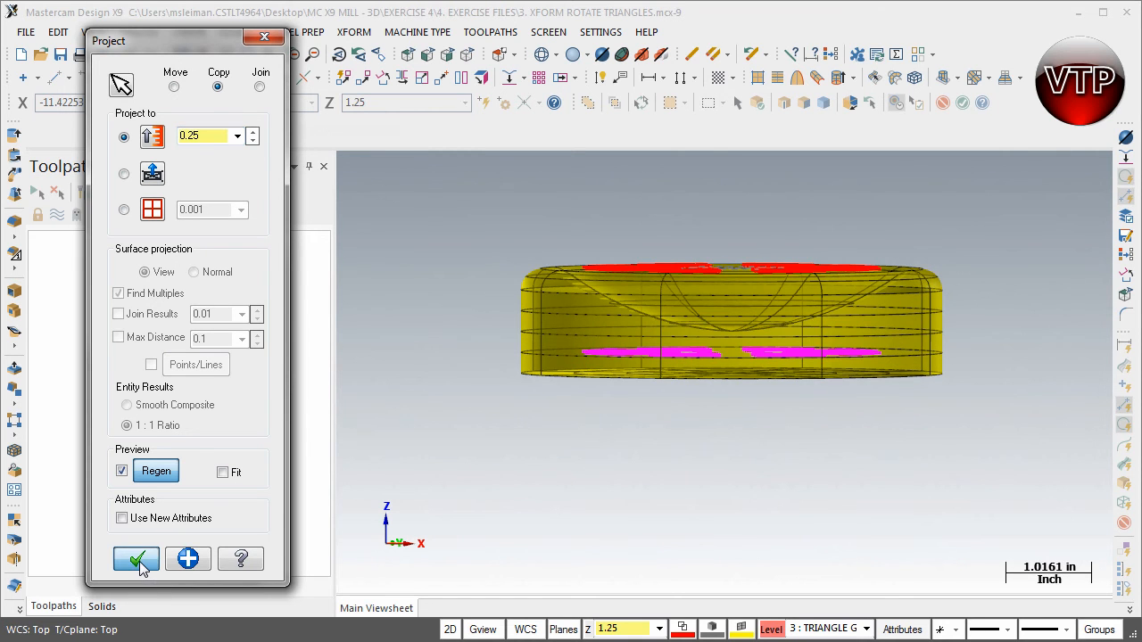
pyautogui.moveTo(217, 86)
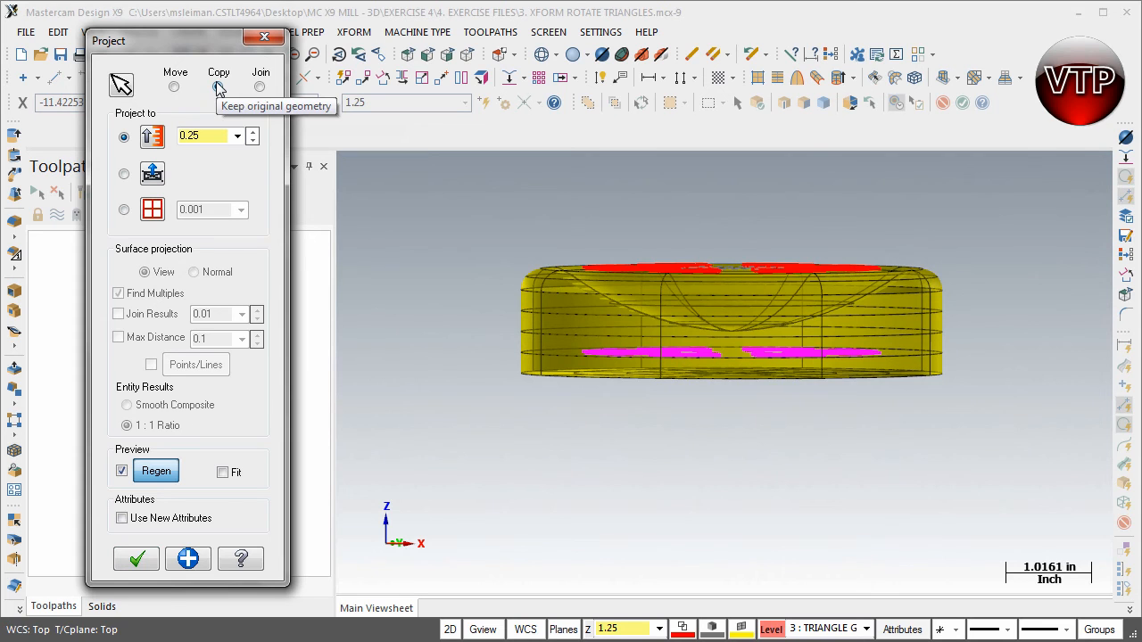
pyautogui.click(218, 86)
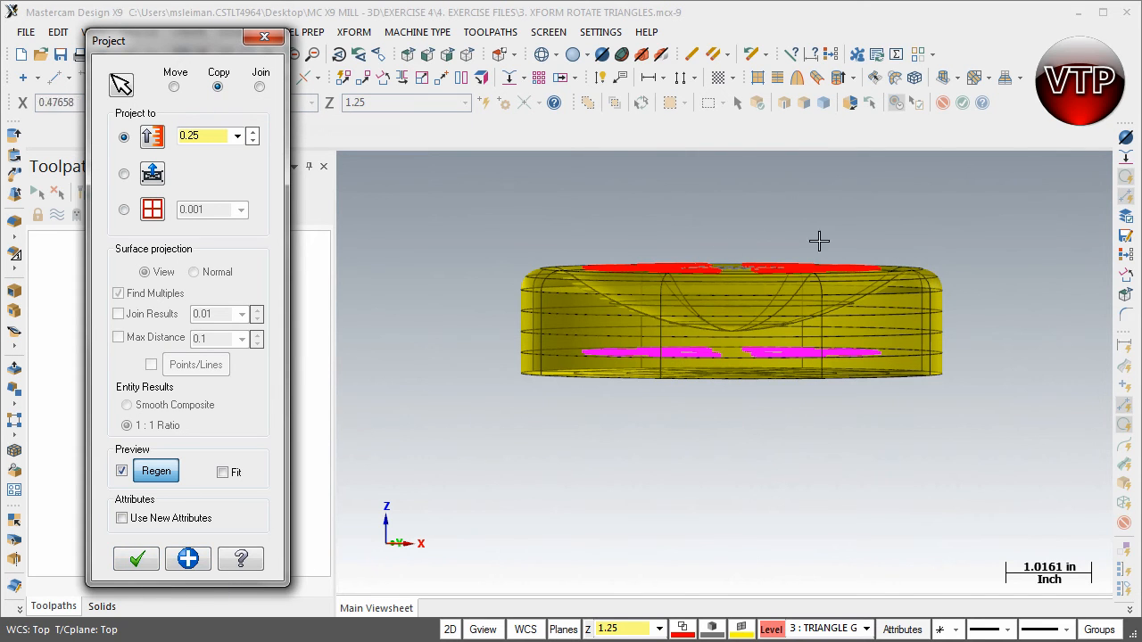
# Create the 0.25 in depth triangle copies and restart Xform Project for the top triangles.
pyautogui.click(135, 556)
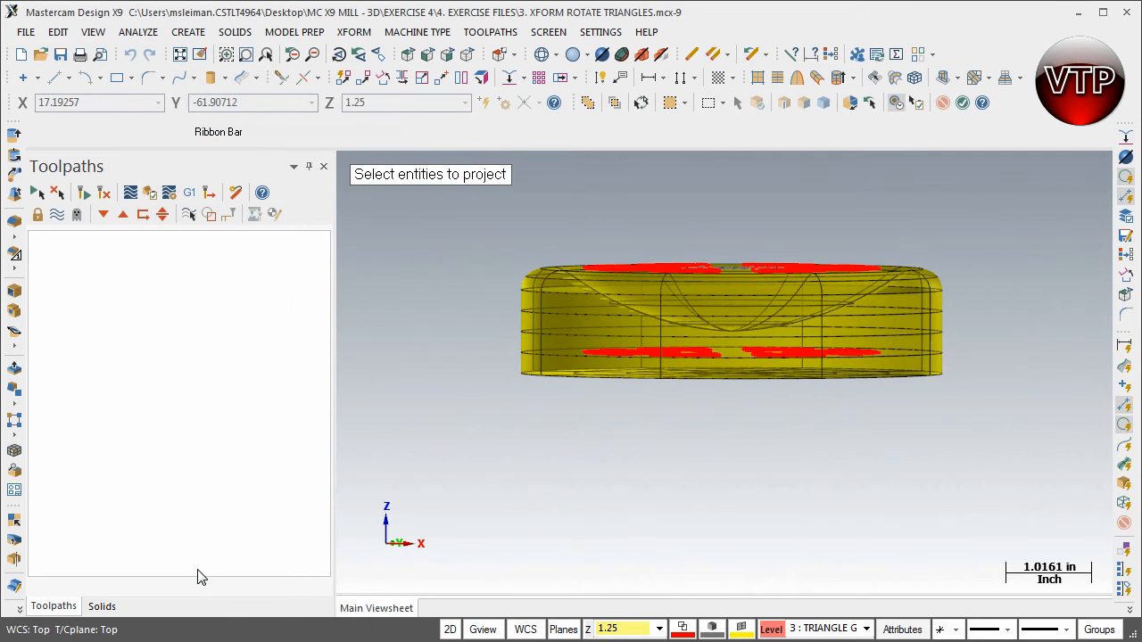
pyautogui.moveTo(357, 306)
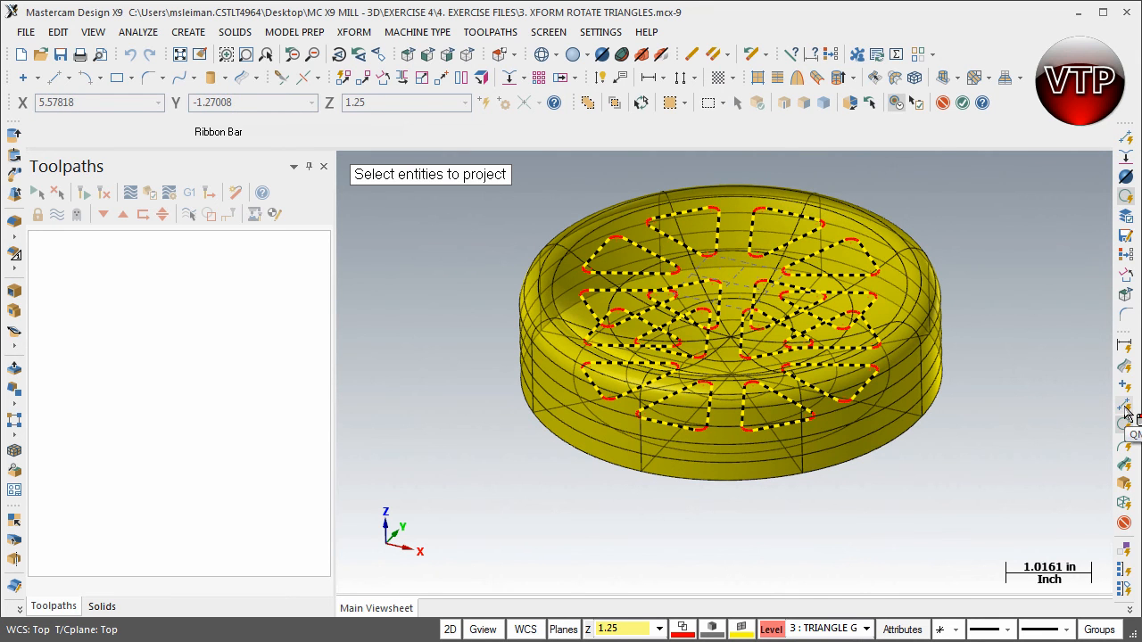
pyautogui.moveTo(776, 414)
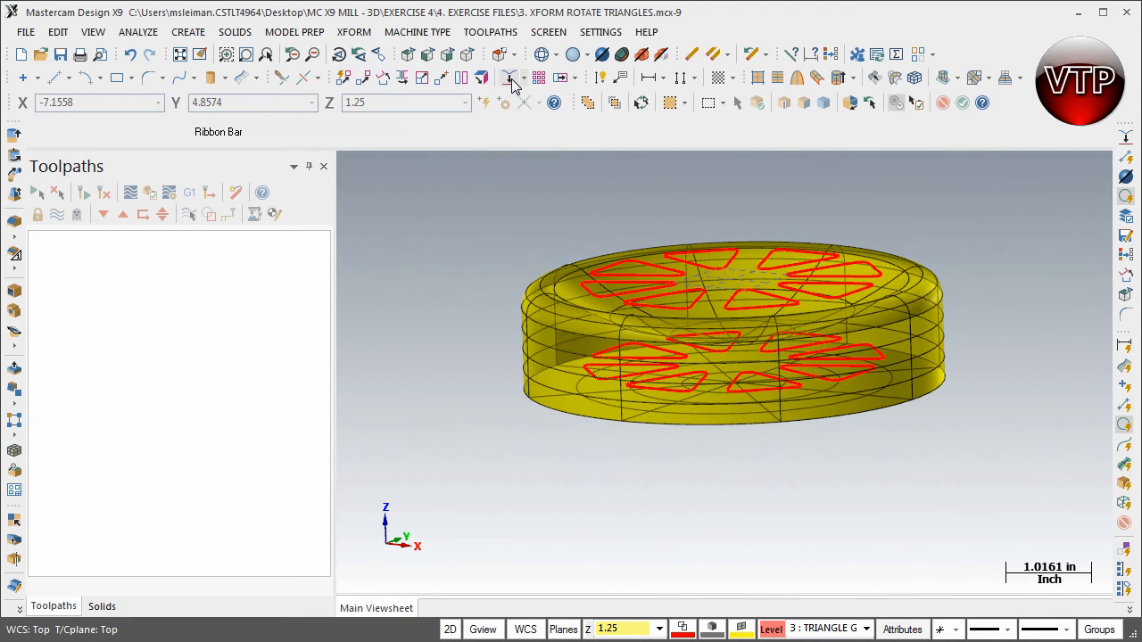
pyautogui.click(512, 79)
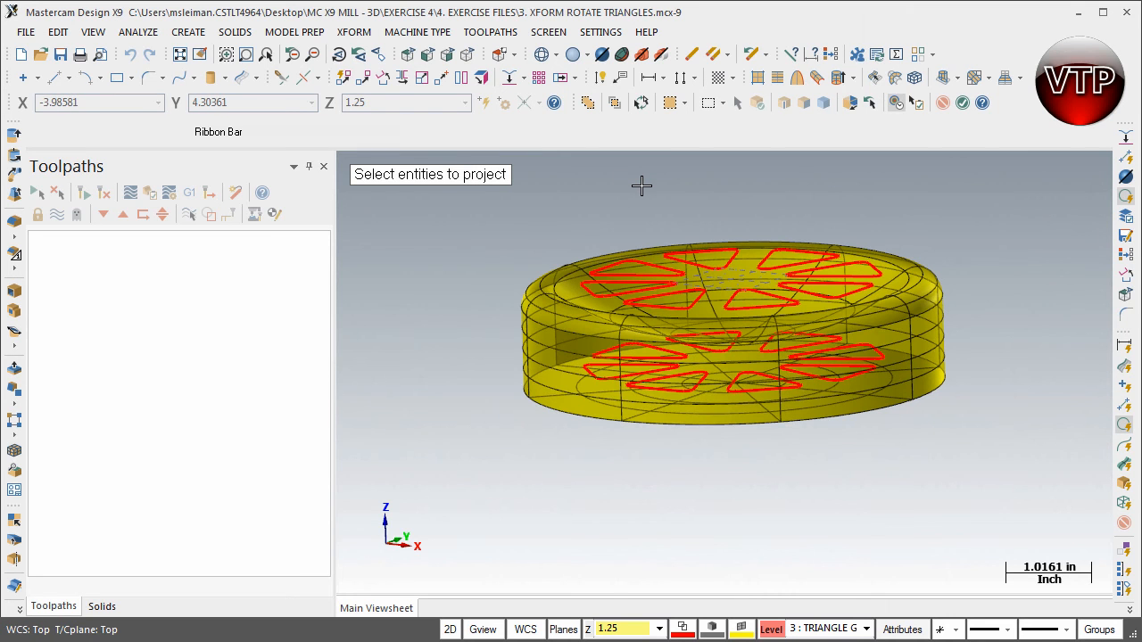
pyautogui.moveTo(614, 261)
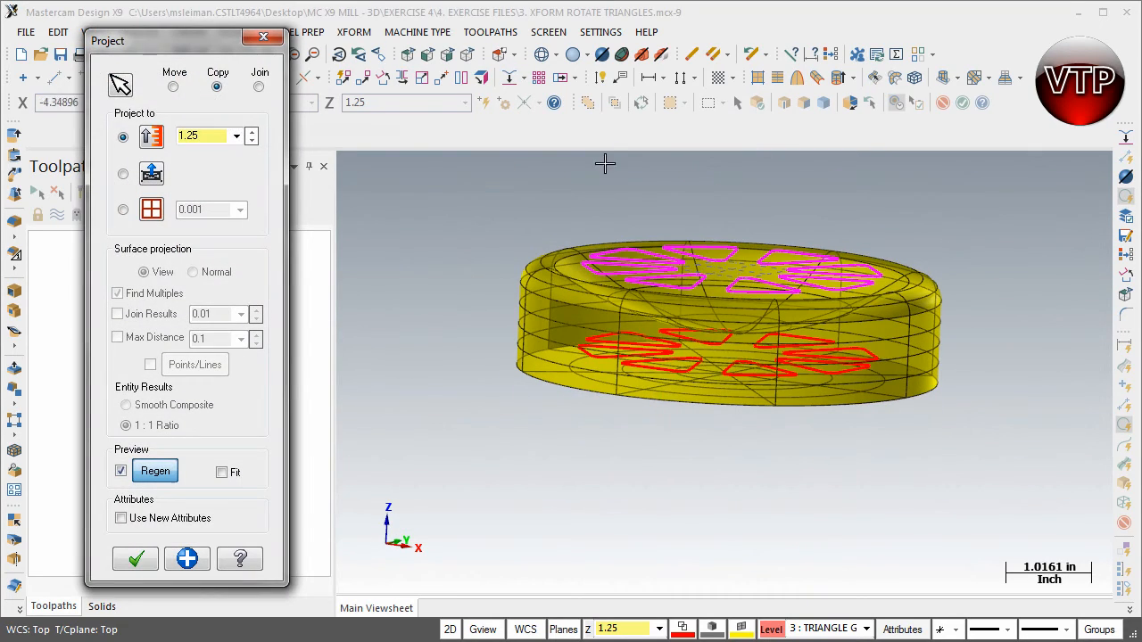
# Switch to Move, choose Project onto surfaces, and make the part opaque for surface picking.
pyautogui.click(173, 85)
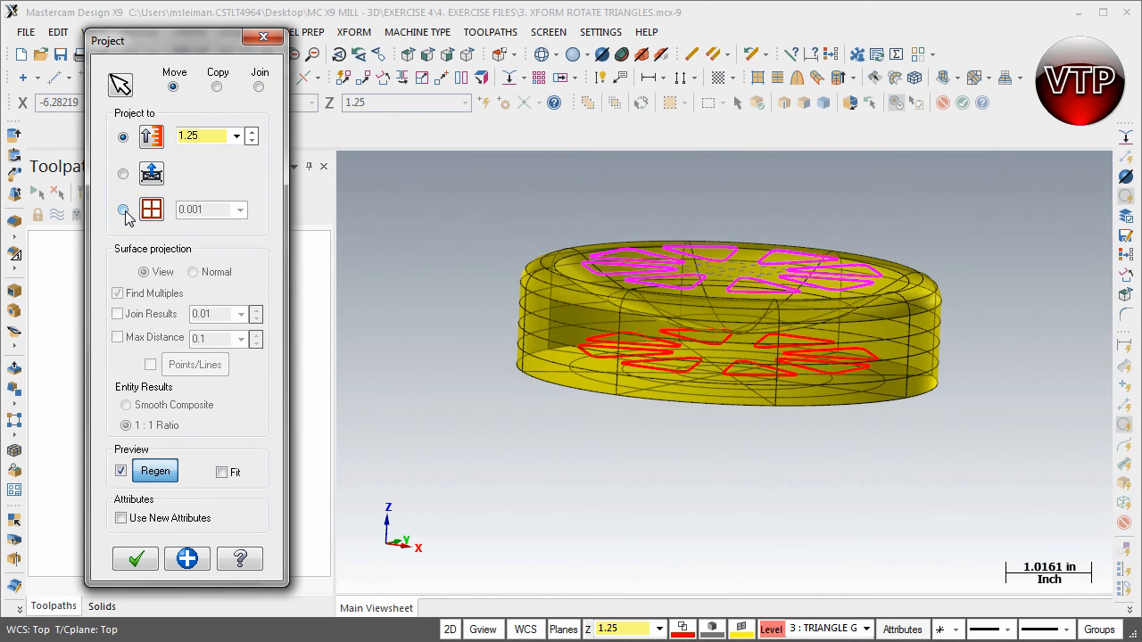
pyautogui.moveTo(152, 211)
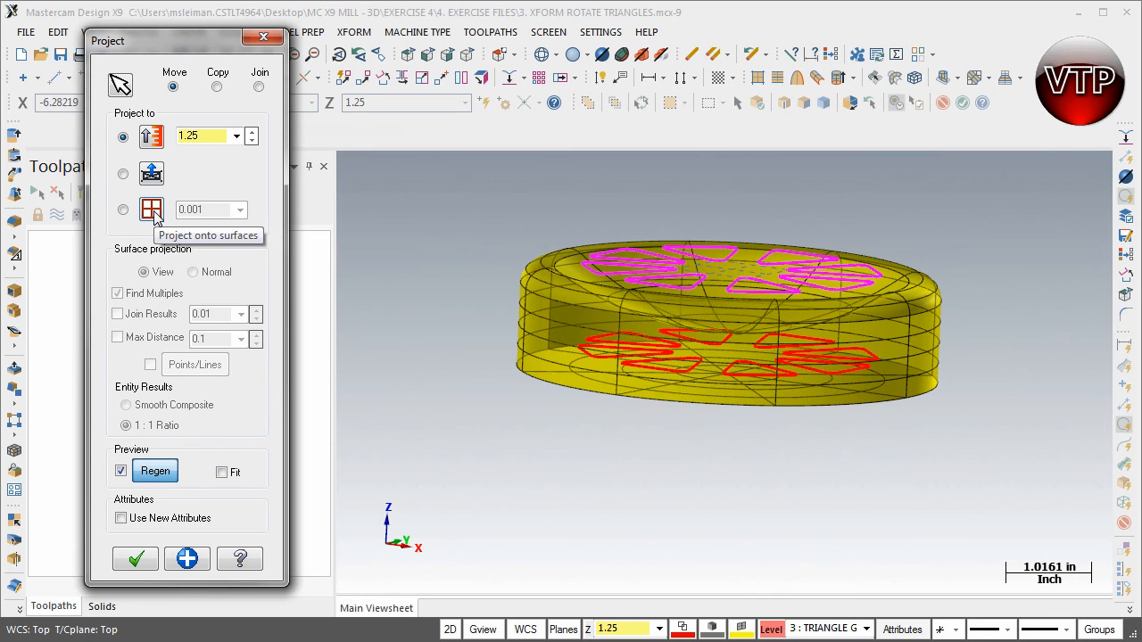
pyautogui.click(136, 559)
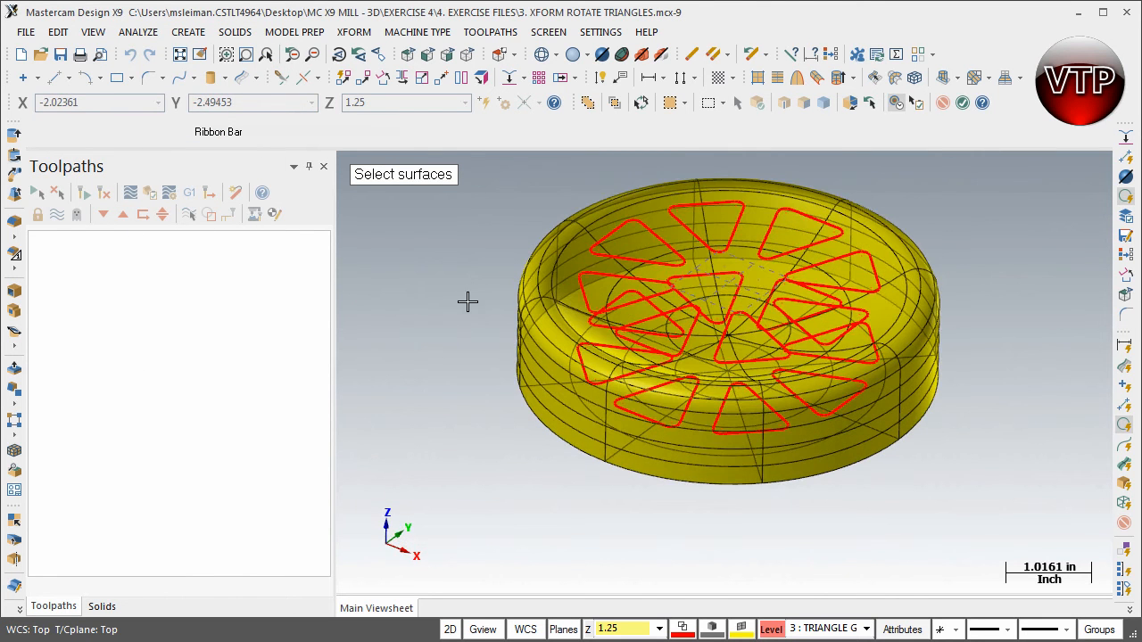
pyautogui.moveTo(603, 55)
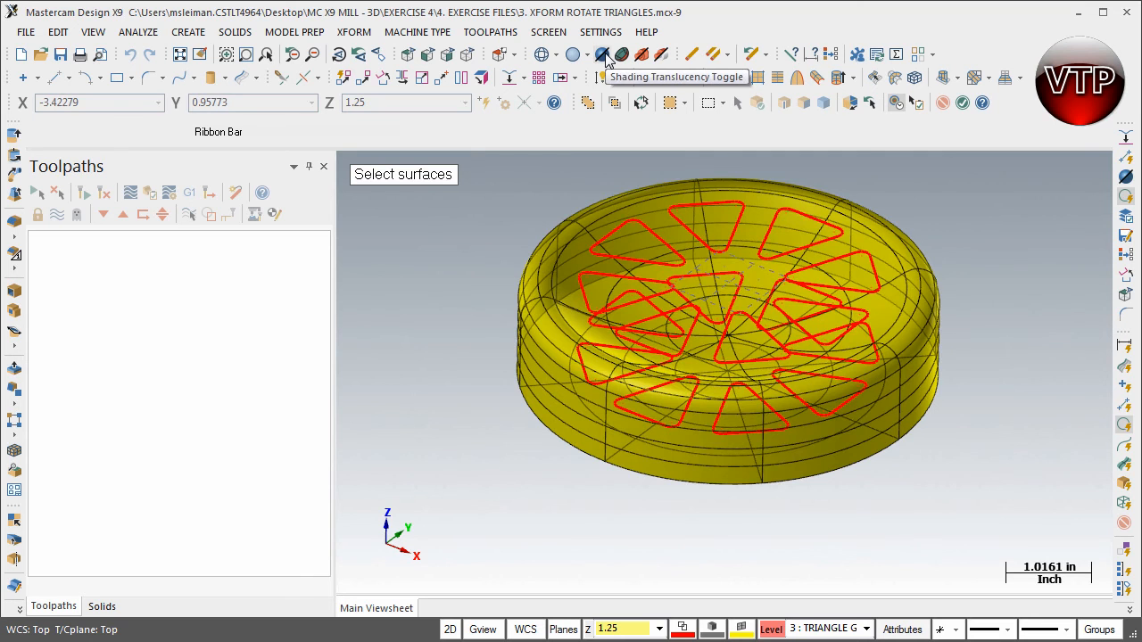
pyautogui.click(605, 53)
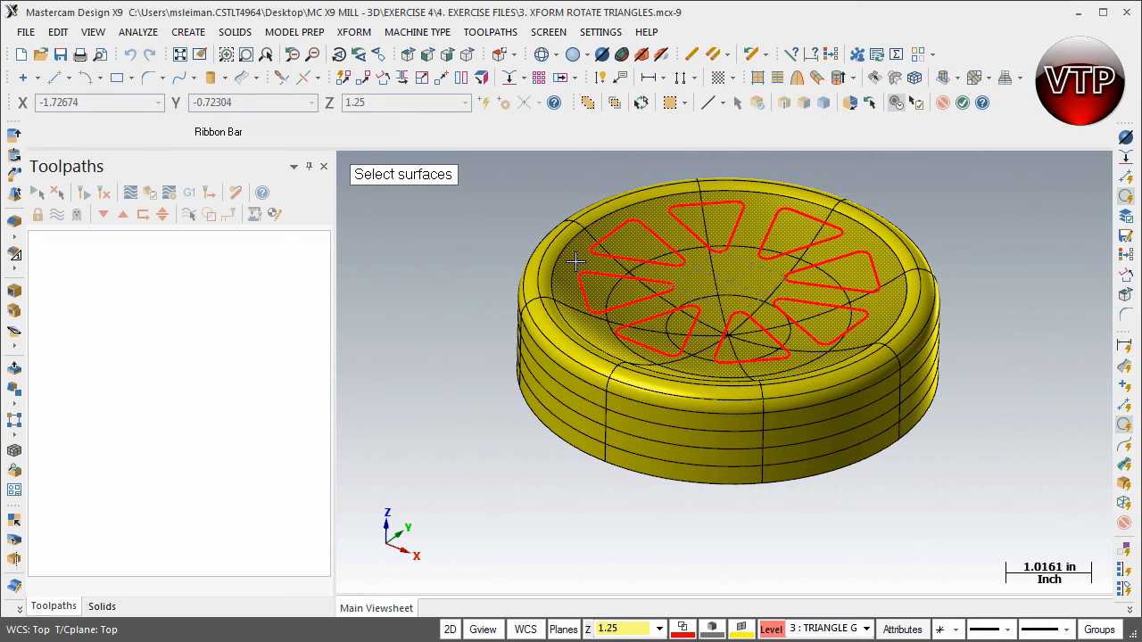
pyautogui.moveTo(578, 260)
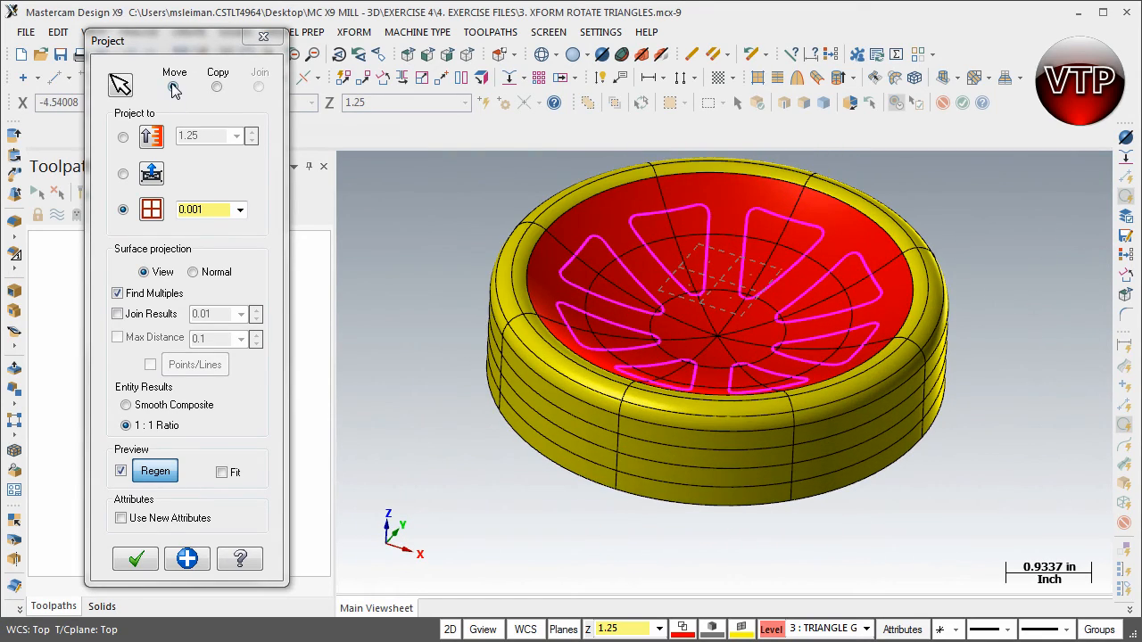
# Apply the Move projection so the upper triangles land on the pocket's curved surface.
pyautogui.click(173, 85)
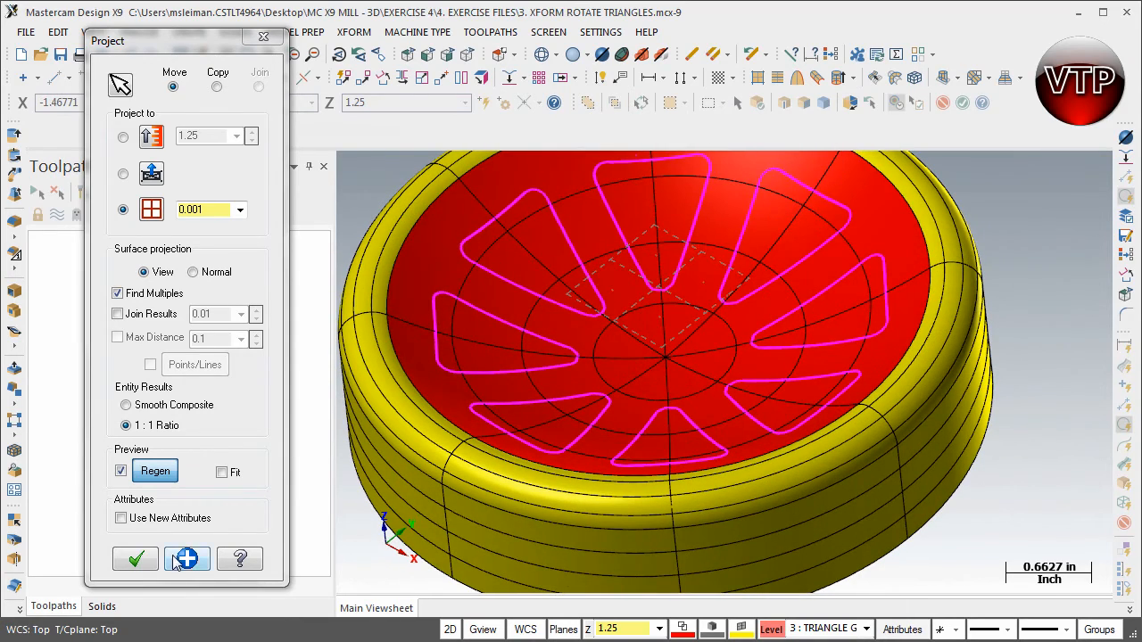
pyautogui.click(136, 559)
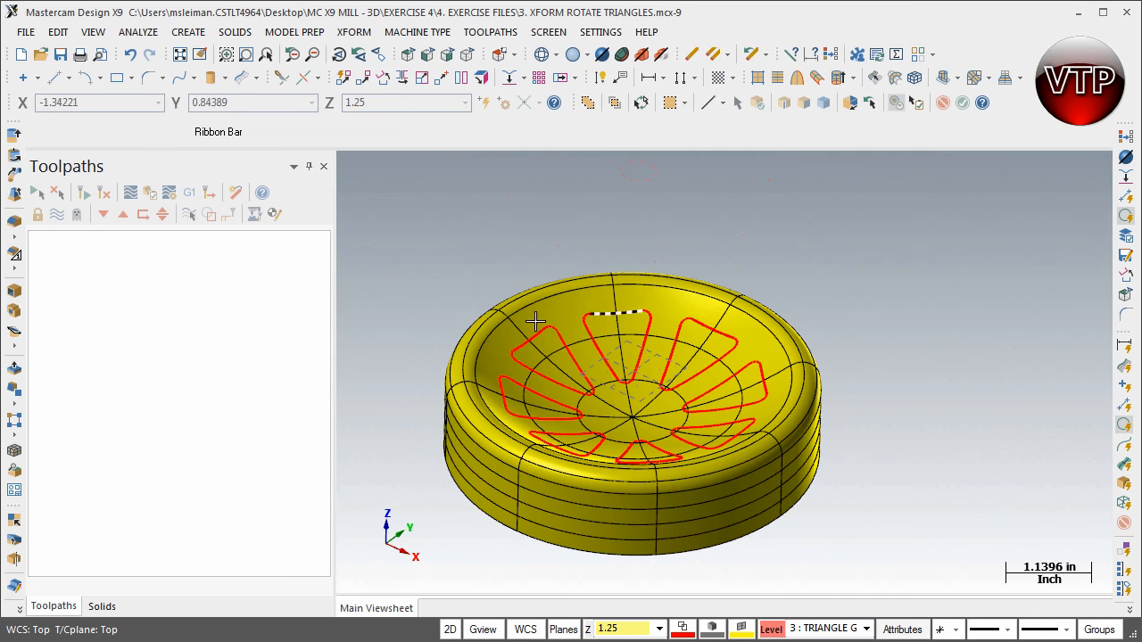
pyautogui.moveTo(603, 54)
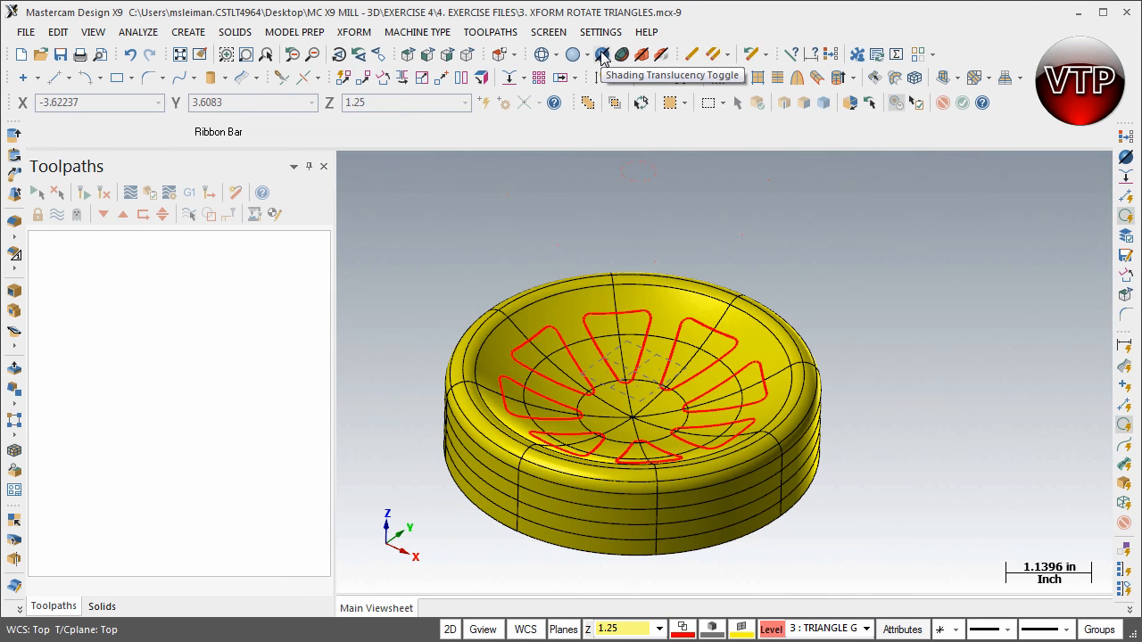
# Make the part translucent and orbit to view the wrapped and 0.25-depth triangle sets.
pyautogui.click(603, 54)
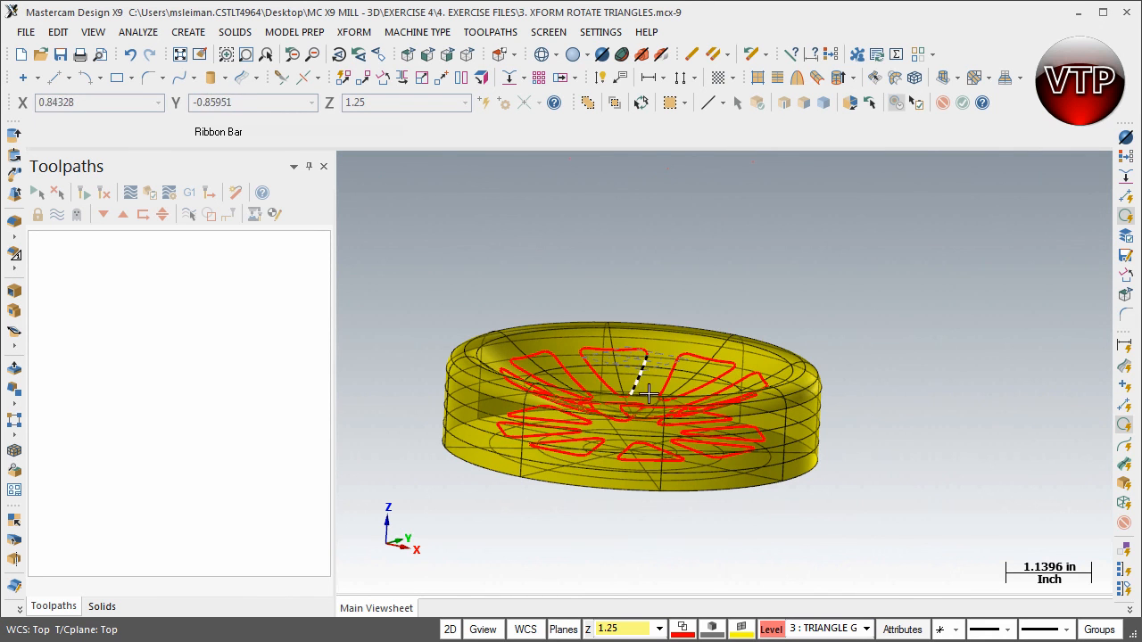
pyautogui.moveTo(646, 397); pyautogui.dragTo(580, 473)
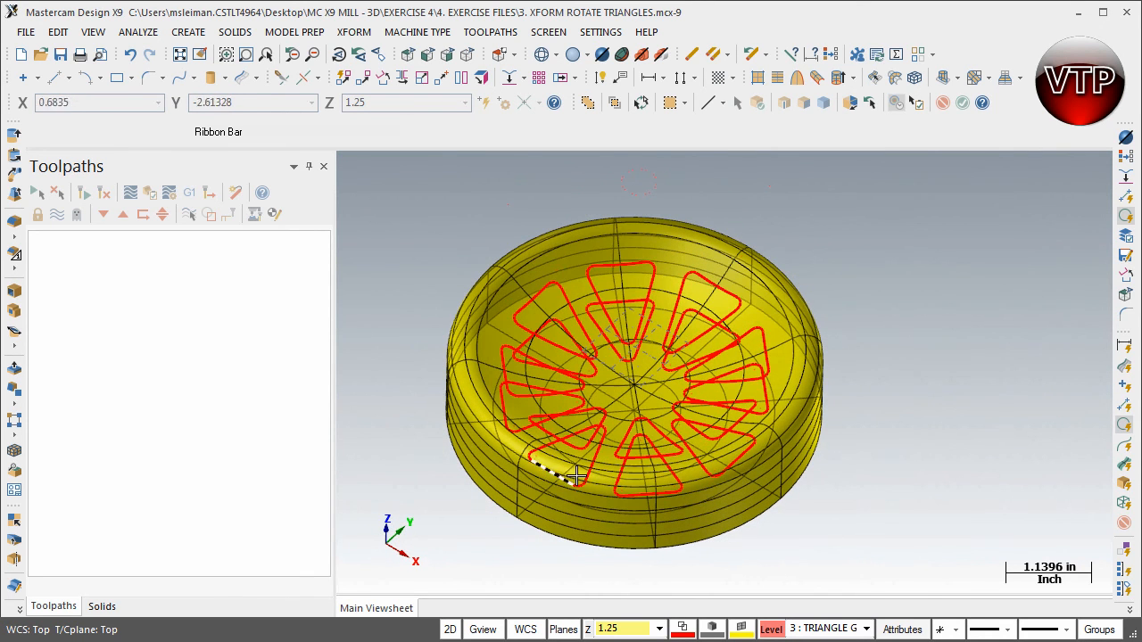